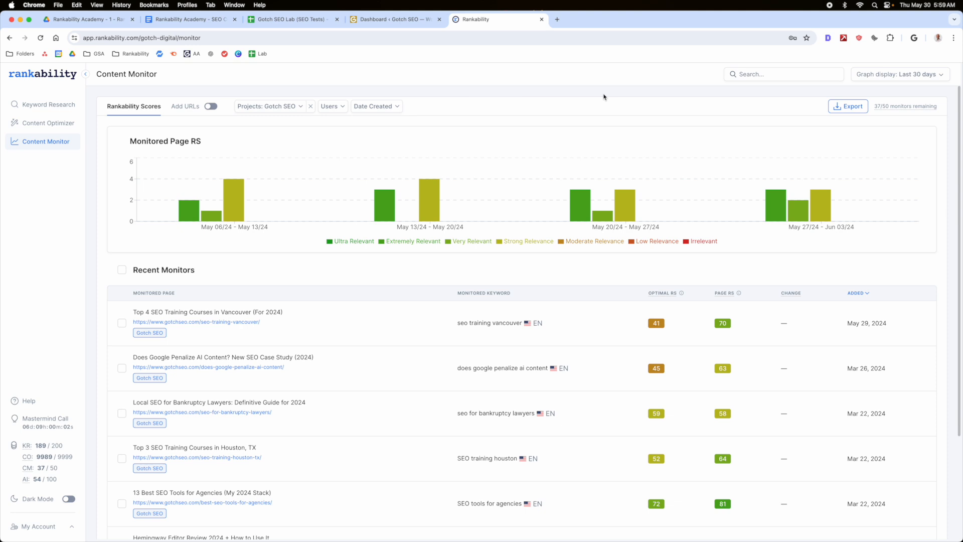
mouse_move(52, 142)
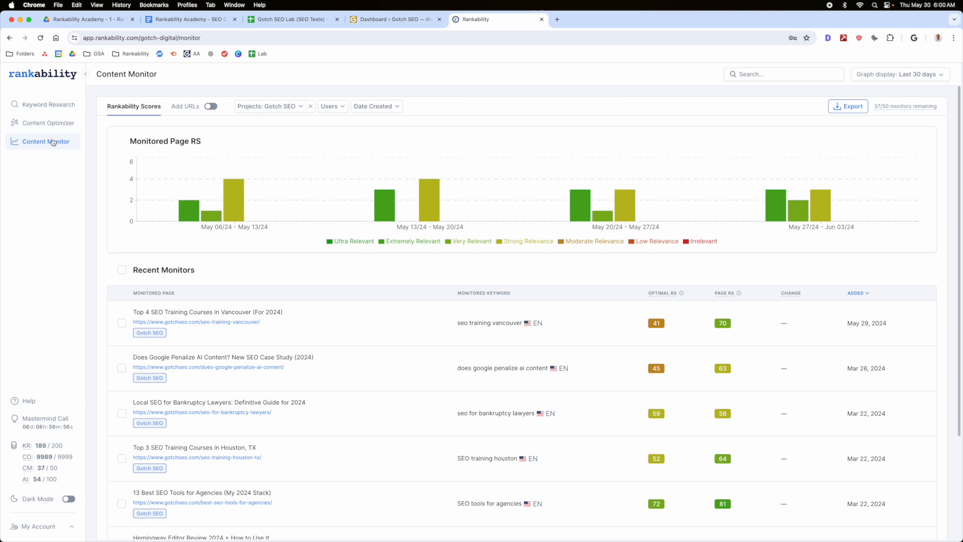
mouse_move(515, 300)
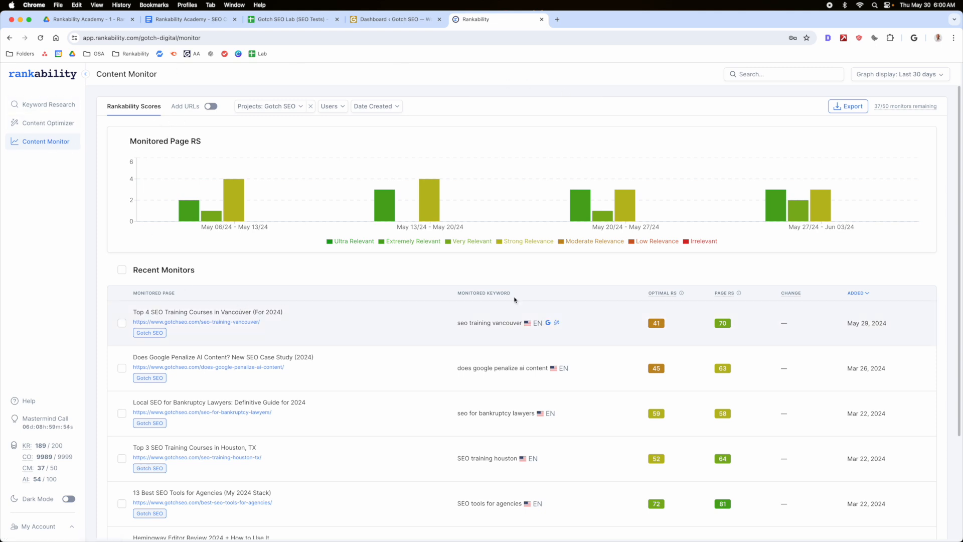
Step: Switch on the Add URLs toggle to reveal empty Keywords and URLs fields
left_click(211, 106)
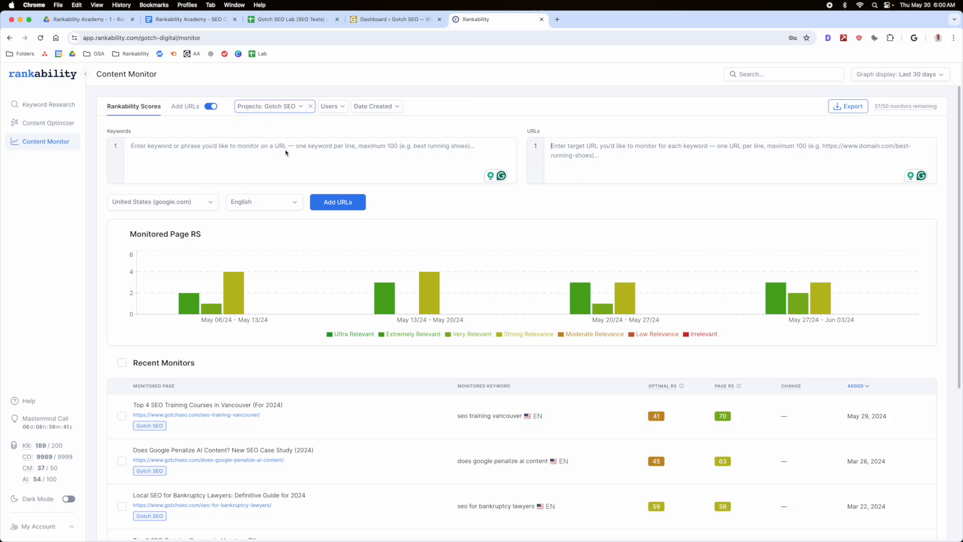
scroll("down", 3)
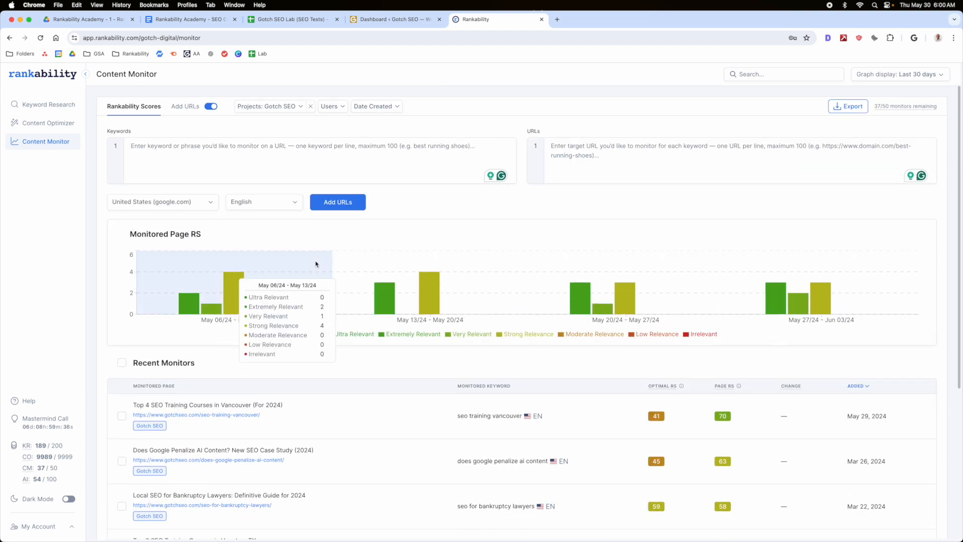
mouse_move(650, 223)
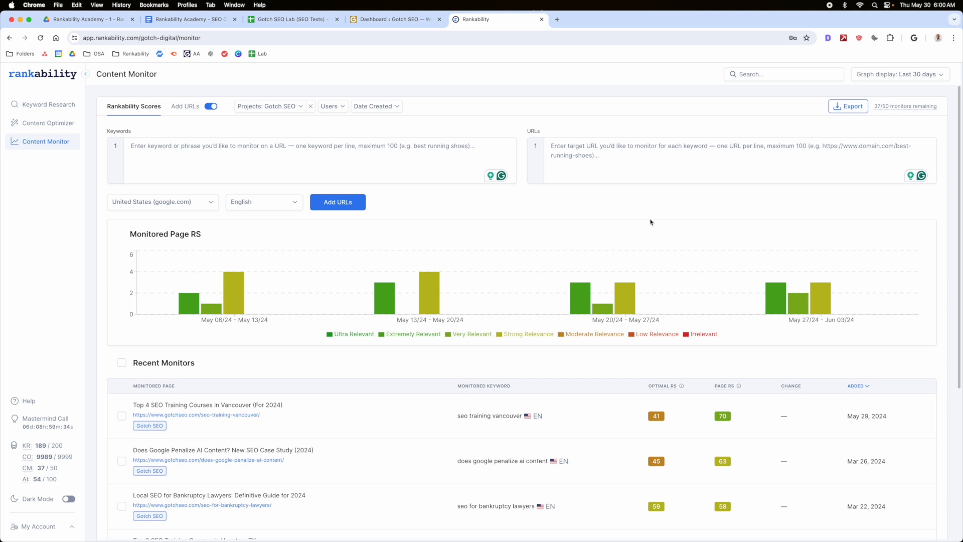
scroll("down", 3)
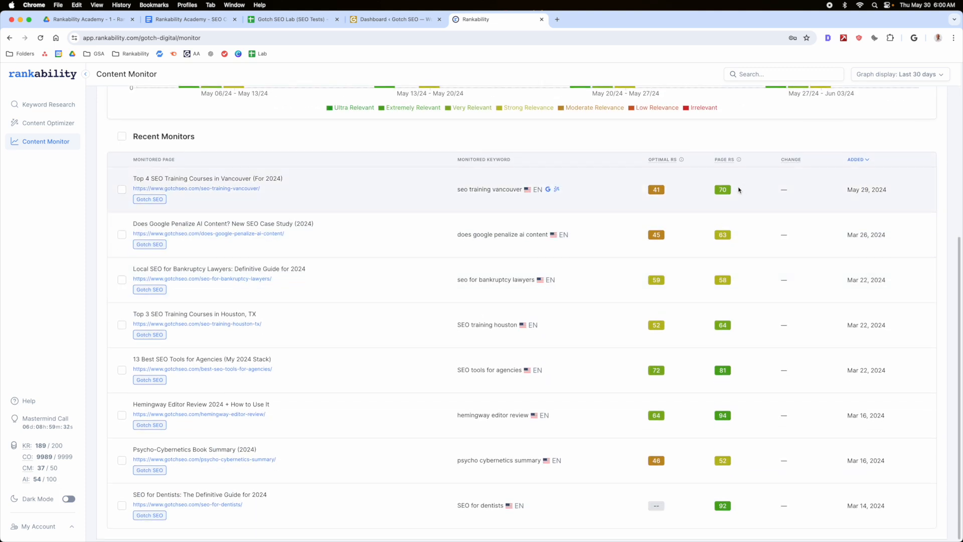
mouse_move(739, 199)
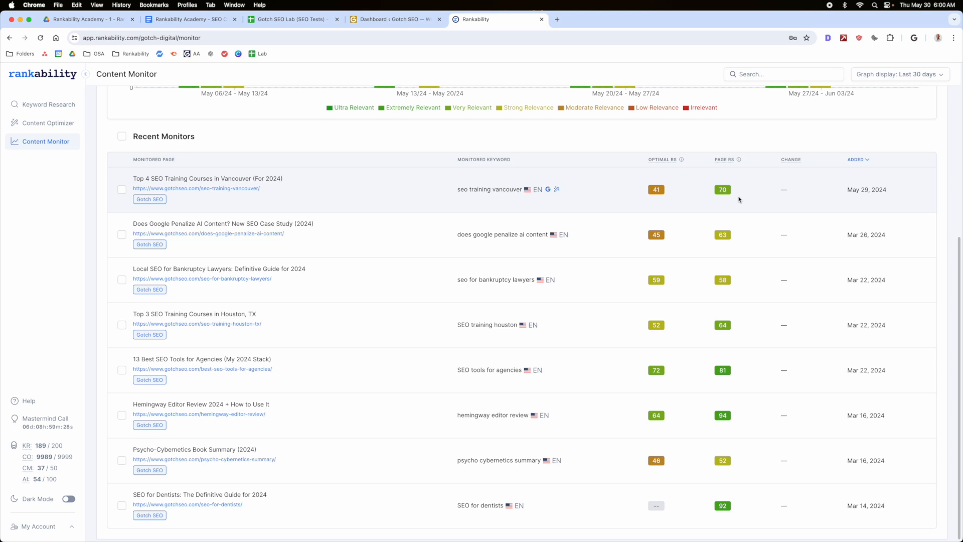
mouse_move(719, 369)
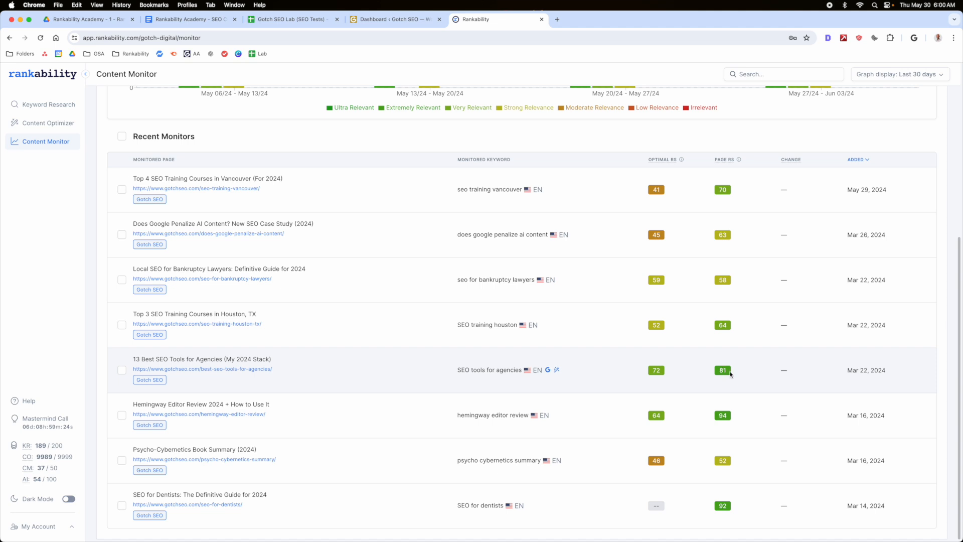
mouse_move(722, 235)
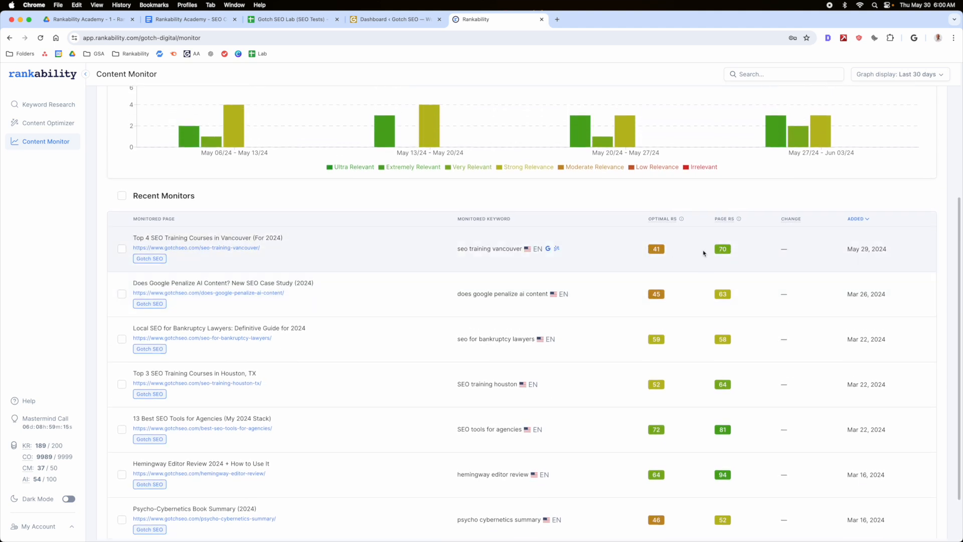
scroll("down", 3)
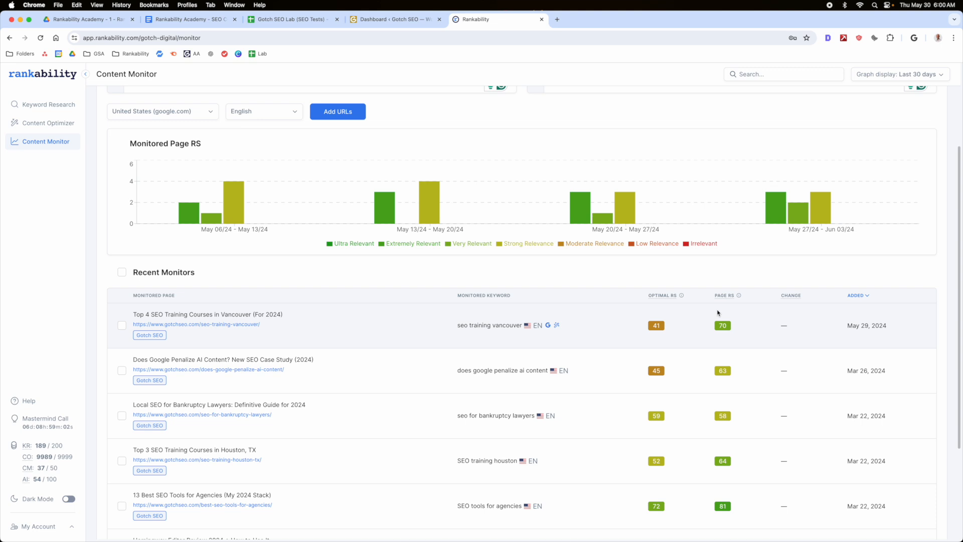
mouse_move(744, 326)
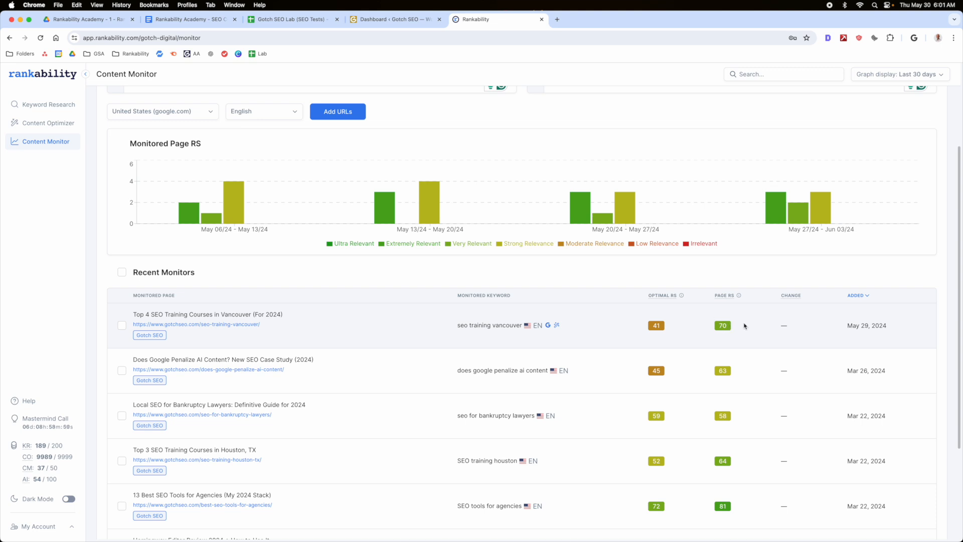
scroll("down", 3)
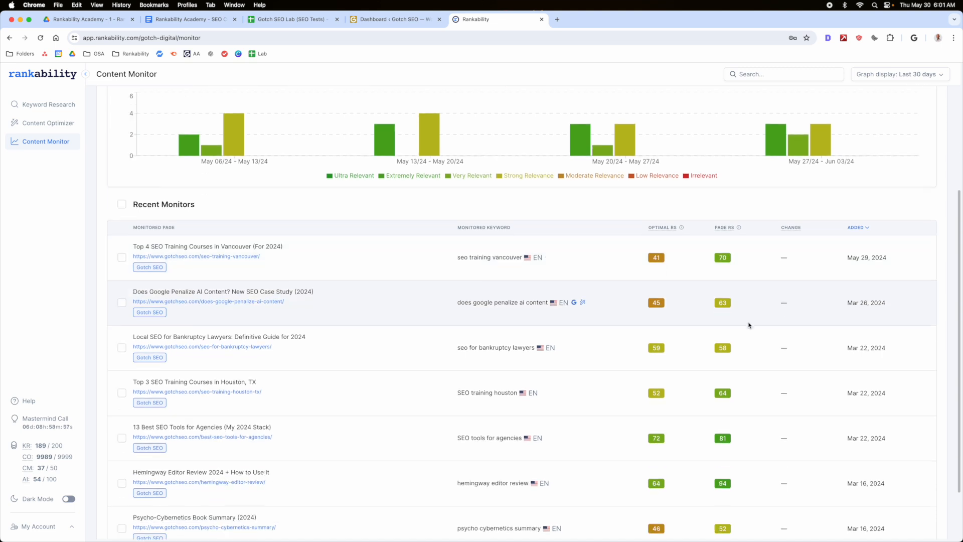
scroll("down", 3)
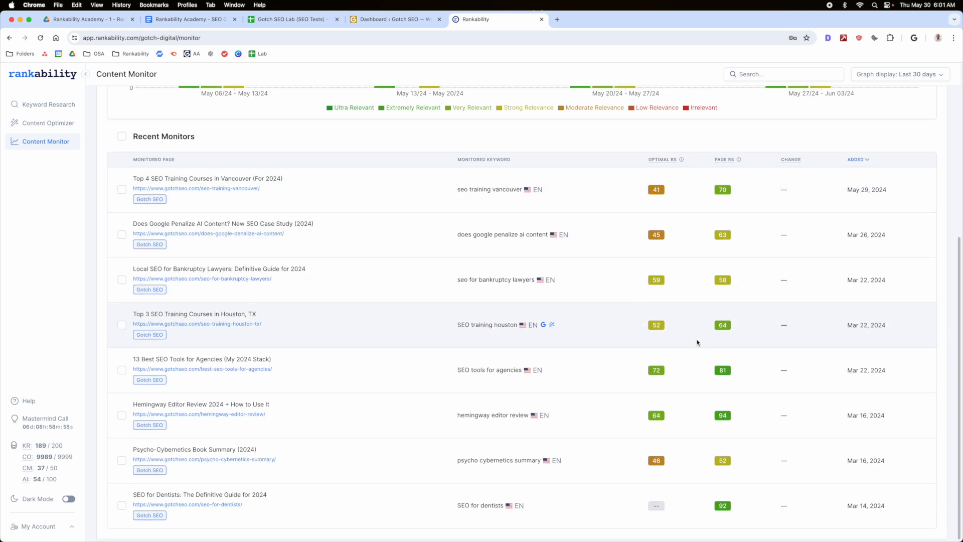
mouse_move(710, 459)
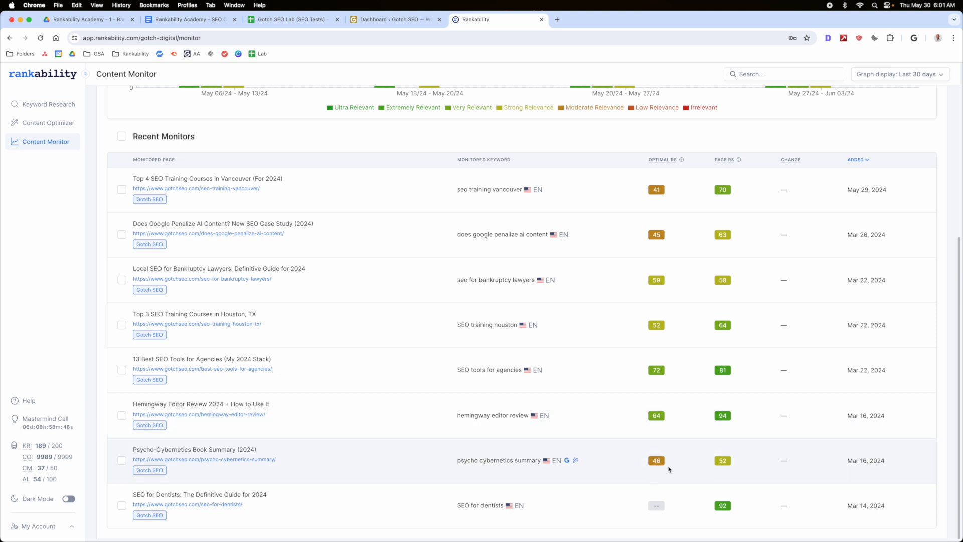
mouse_move(205, 280)
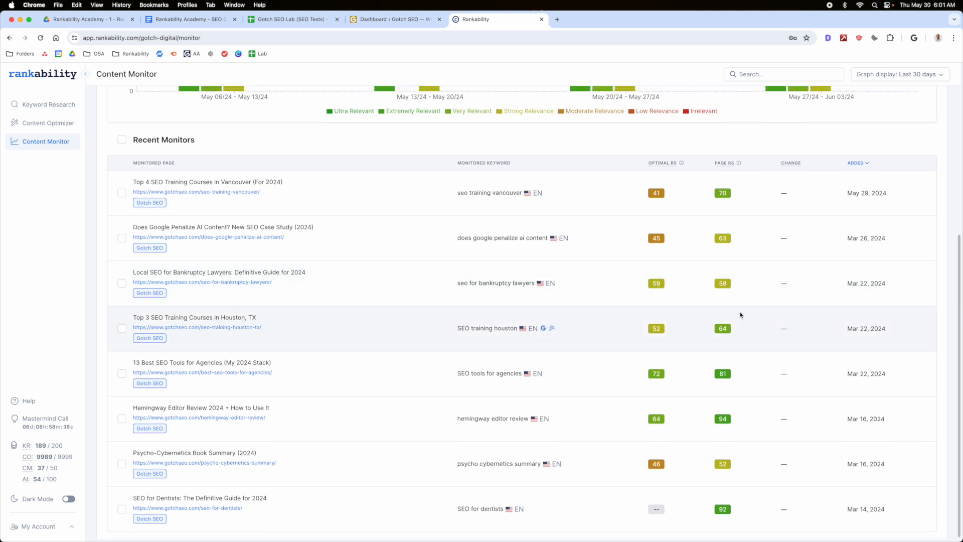
scroll("up", 3)
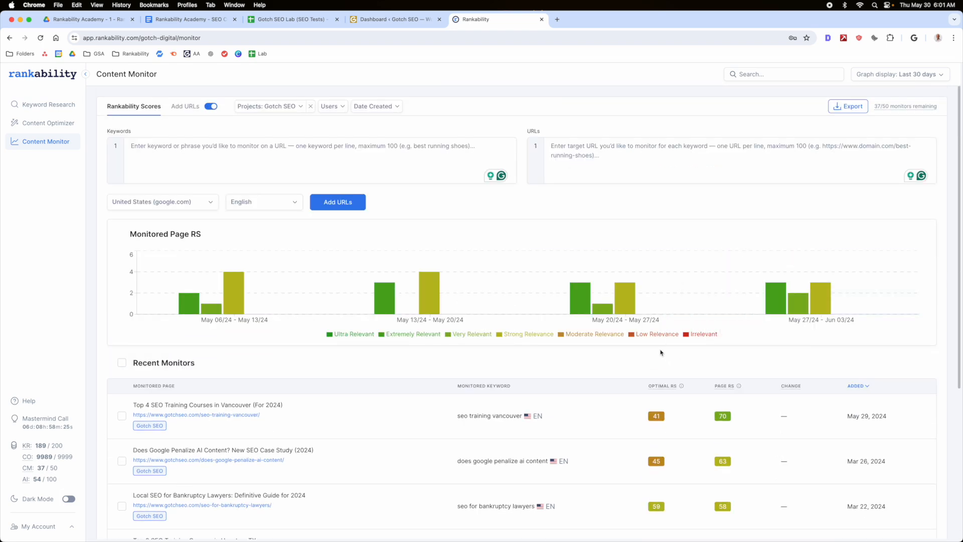
scroll("down", 3)
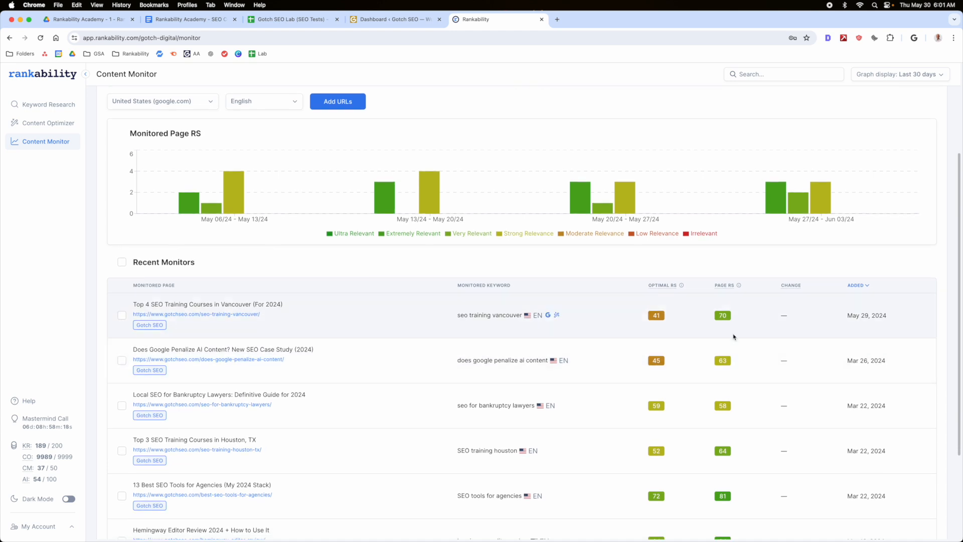
mouse_move(667, 322)
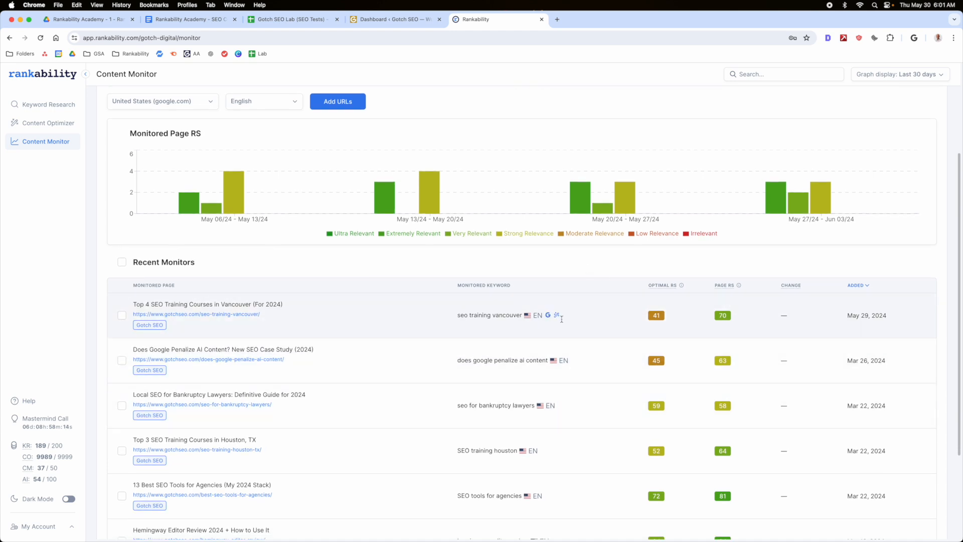
mouse_move(602, 300)
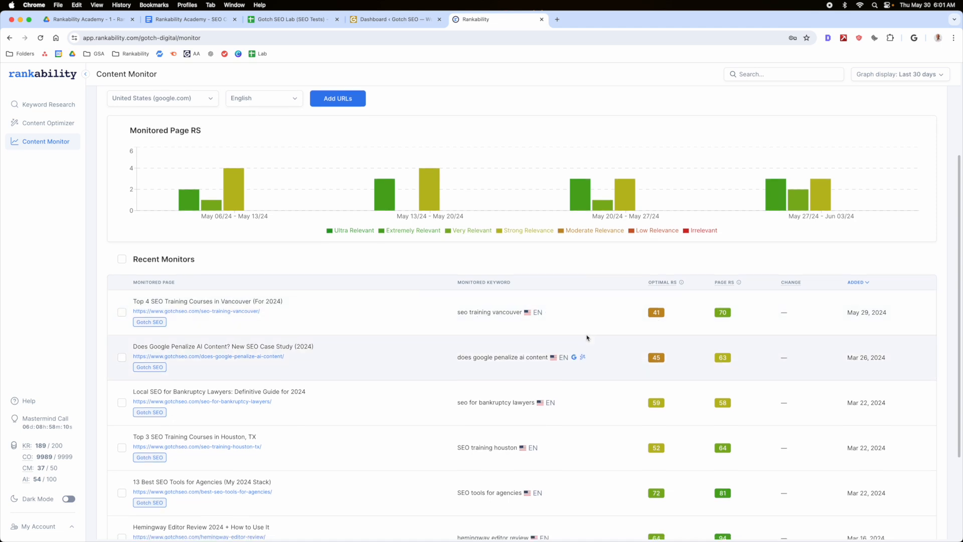
scroll("down", 3)
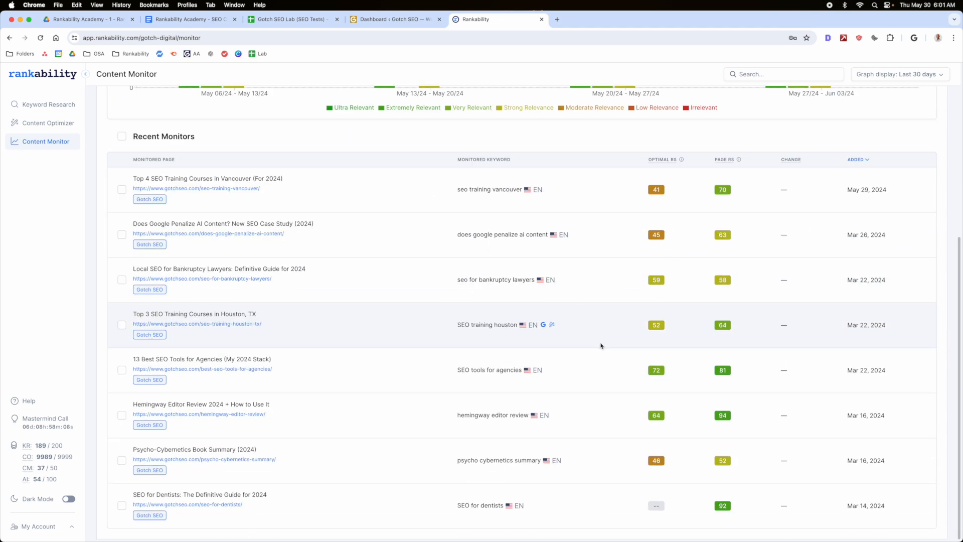
scroll("up", 3)
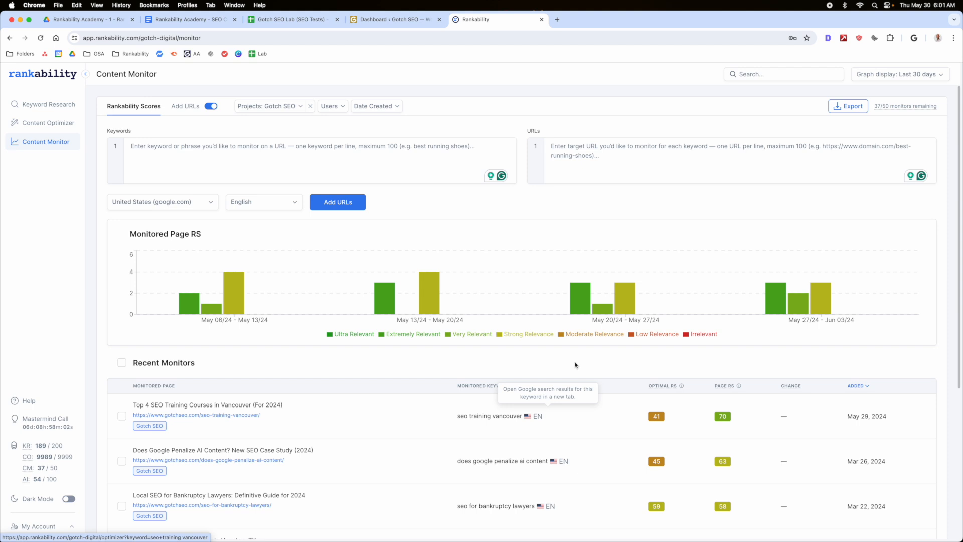
scroll("down", 3)
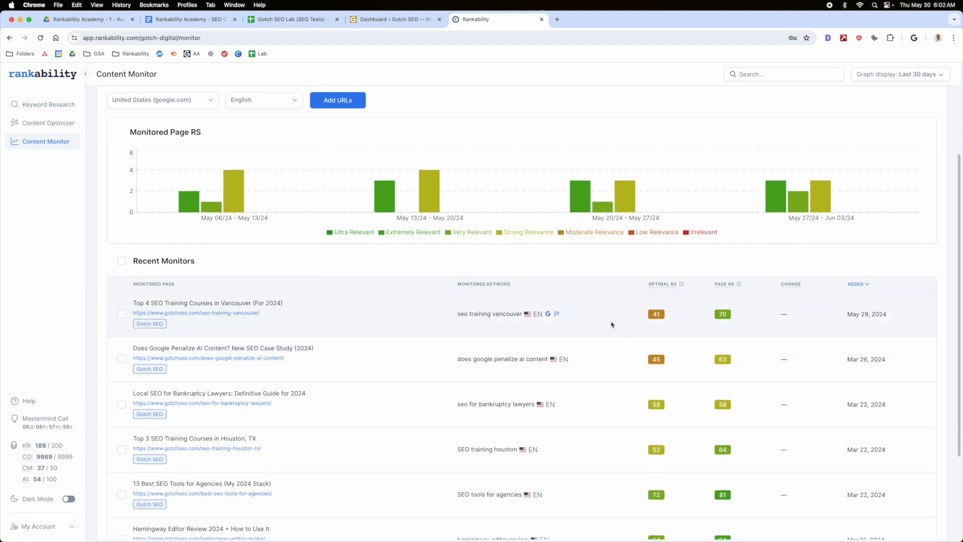
scroll("down", 3)
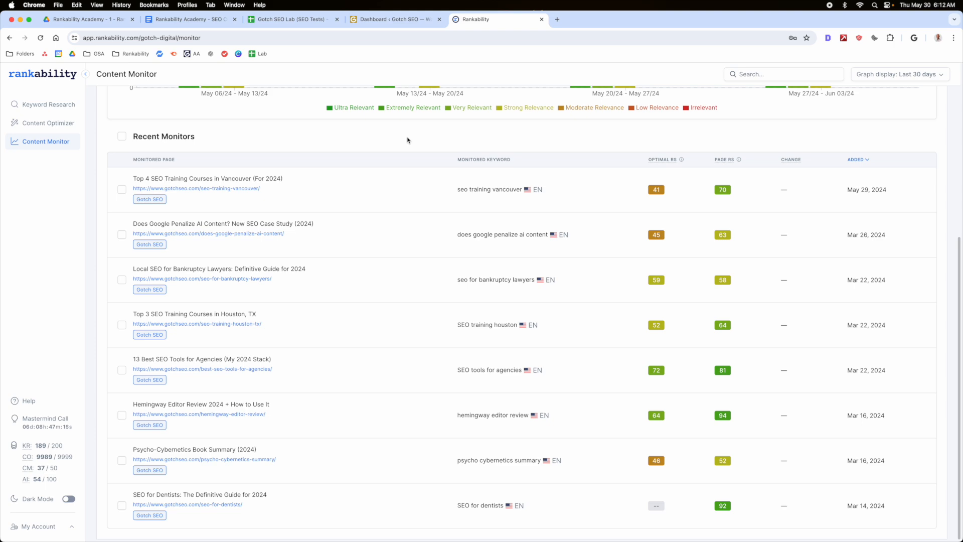
Step: Search WordPress posts for 'vancouver' to show the Top 4 SEO Training Courses post
left_click(395, 19)
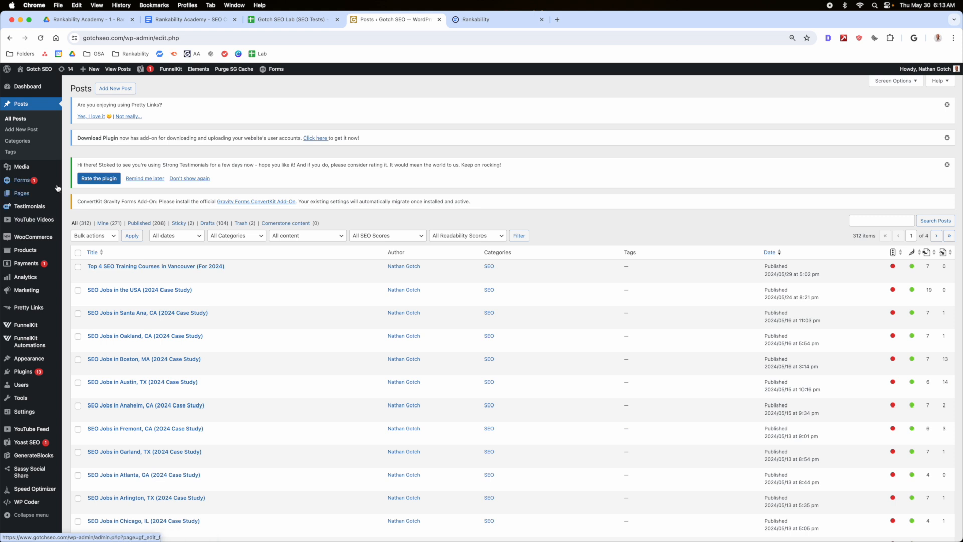
type("vancouver")
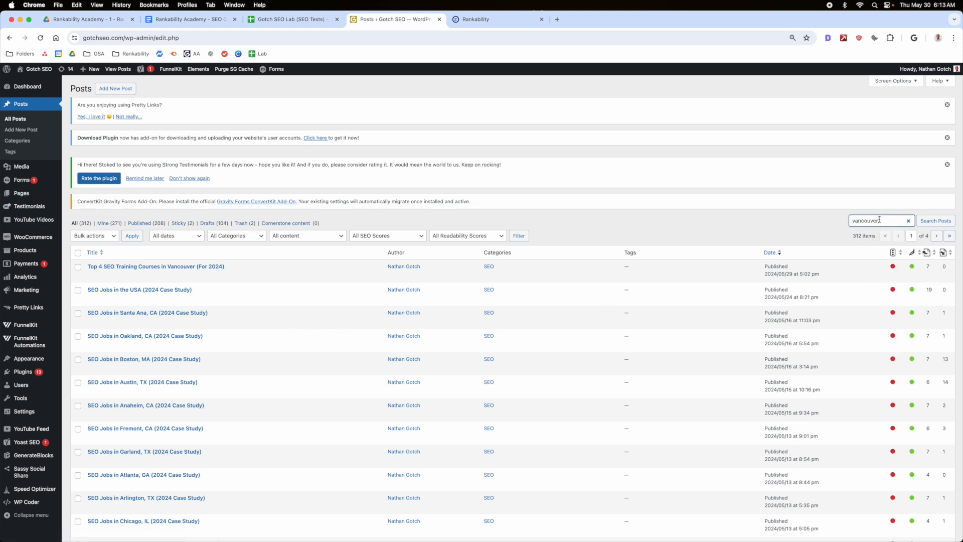
left_click(935, 221)
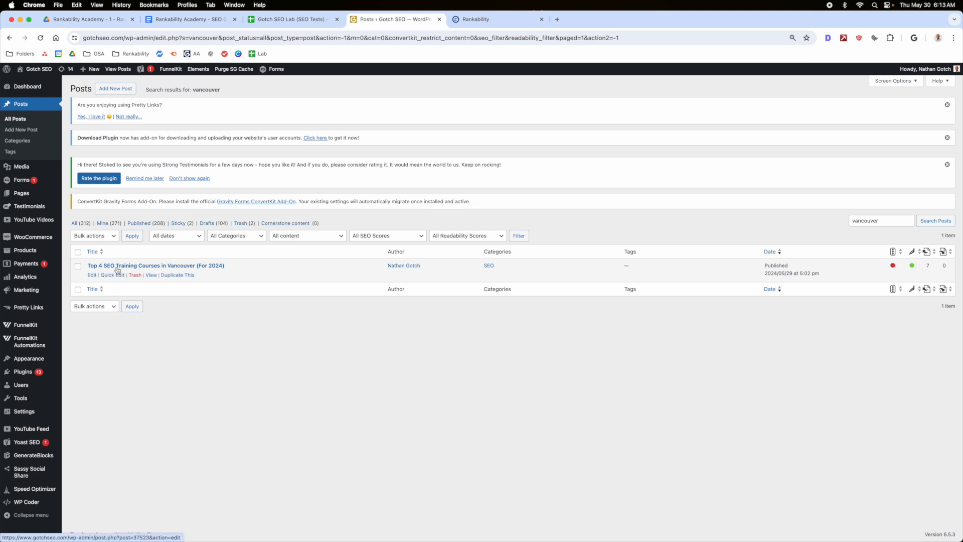
mouse_move(228, 337)
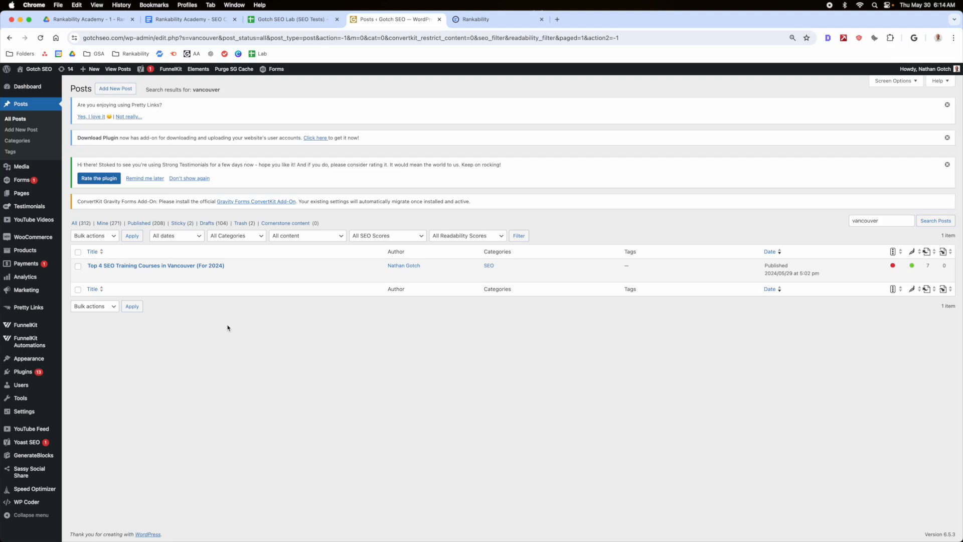
mouse_move(238, 328)
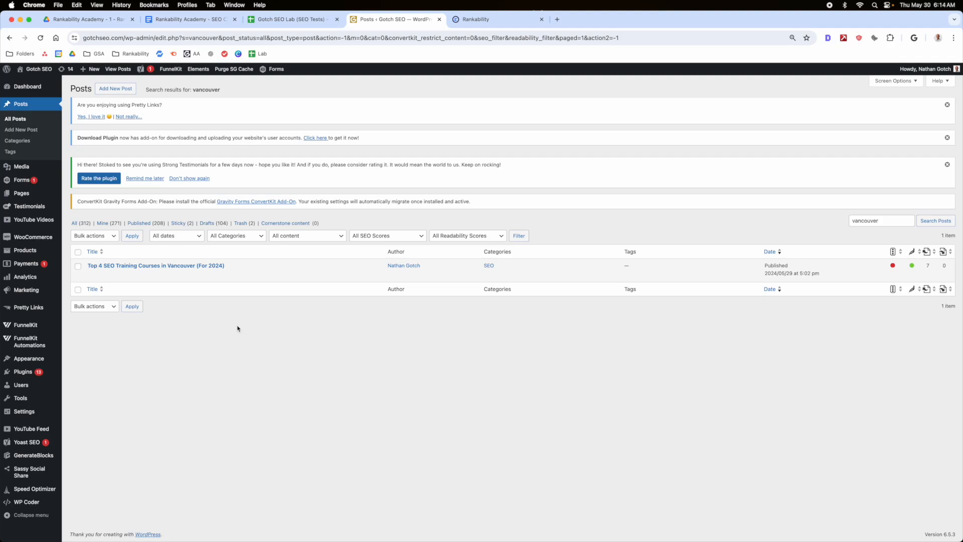
mouse_move(241, 333)
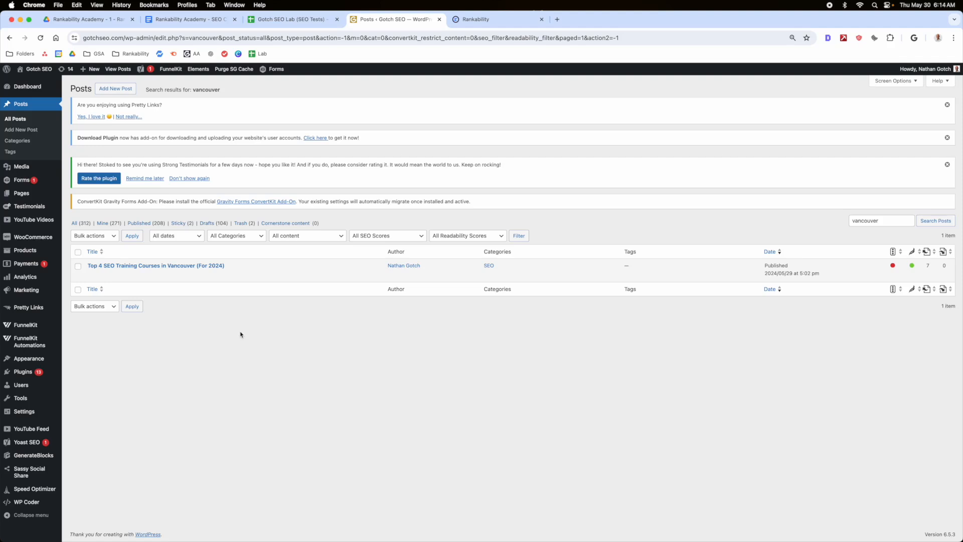
mouse_move(230, 345)
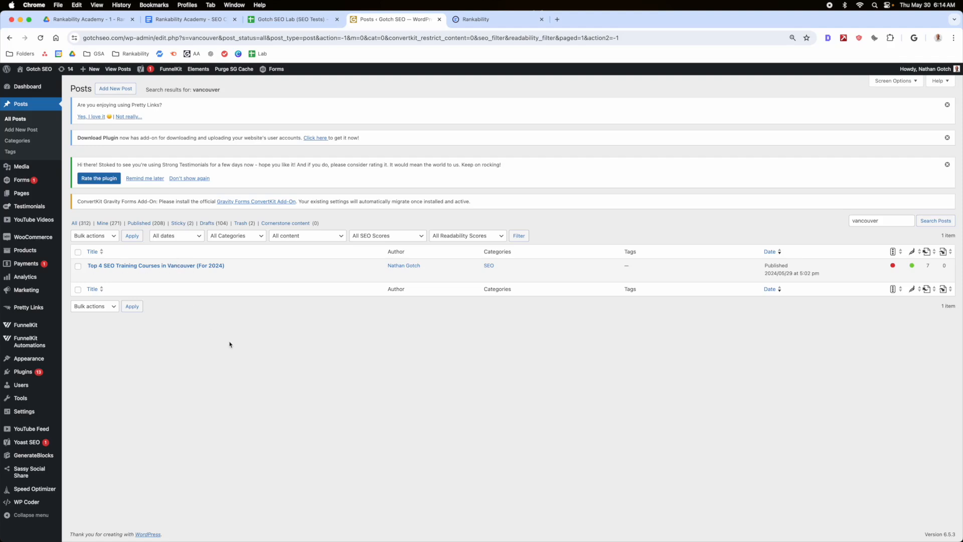
mouse_move(184, 266)
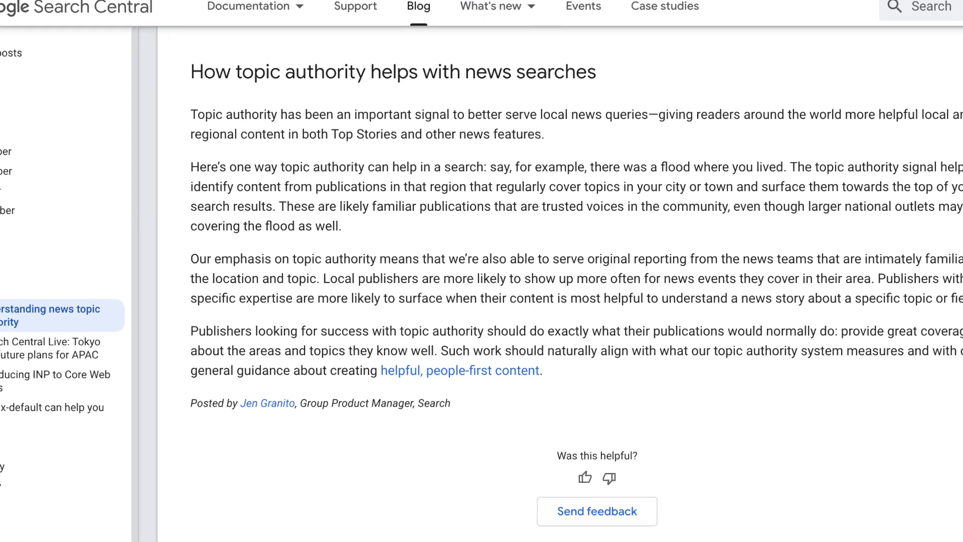
scroll("down", 3)
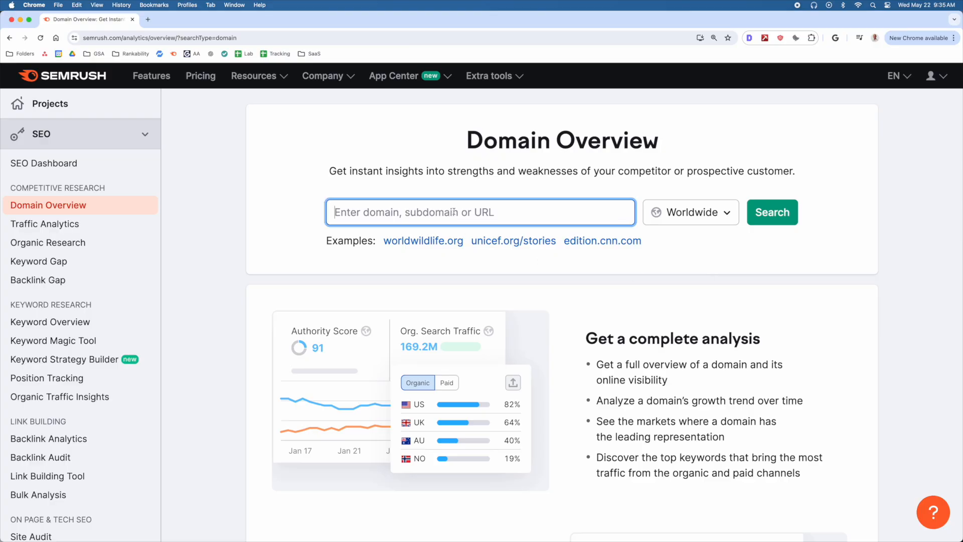
Step: Open Organic Research for the best-seo-books page filtered to positions #51-100
left_click(771, 211)
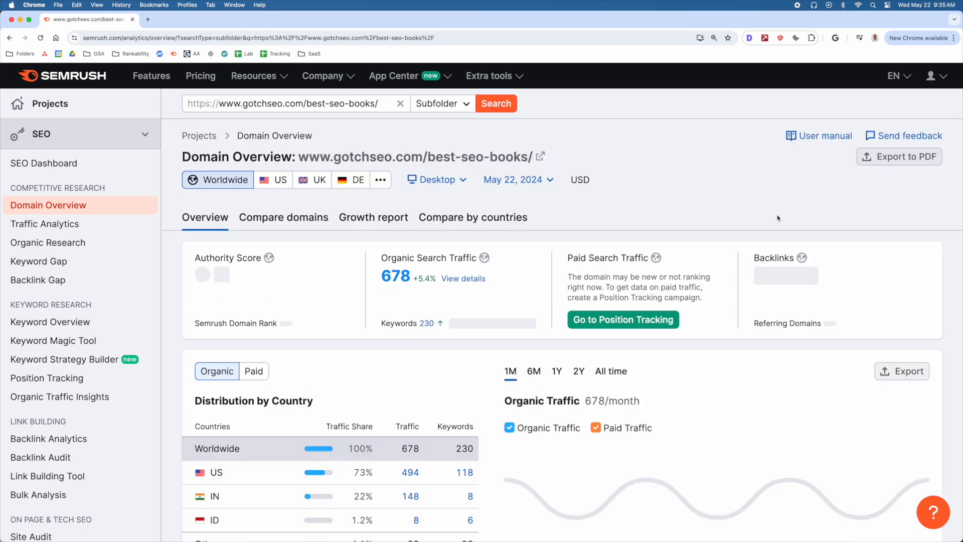
left_click(48, 242)
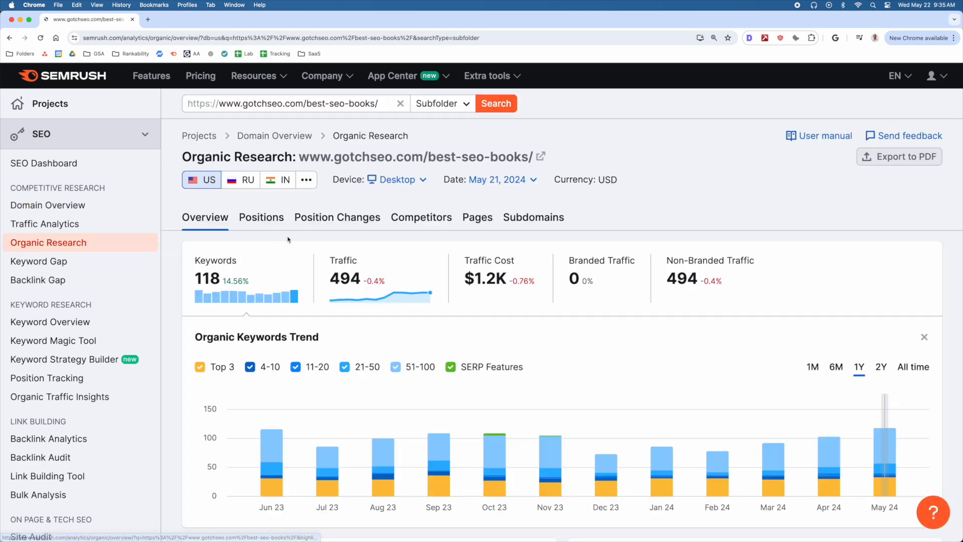
left_click(261, 217)
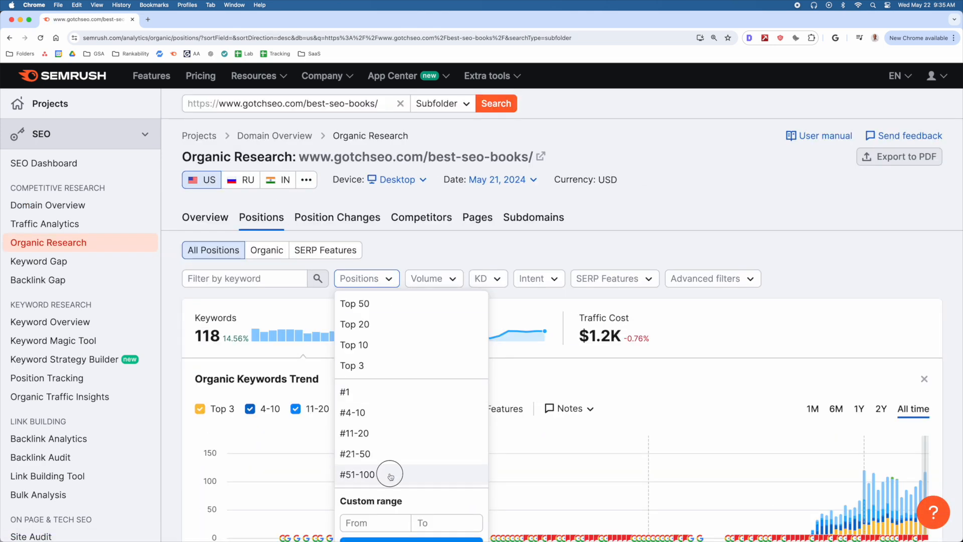
left_click(356, 473)
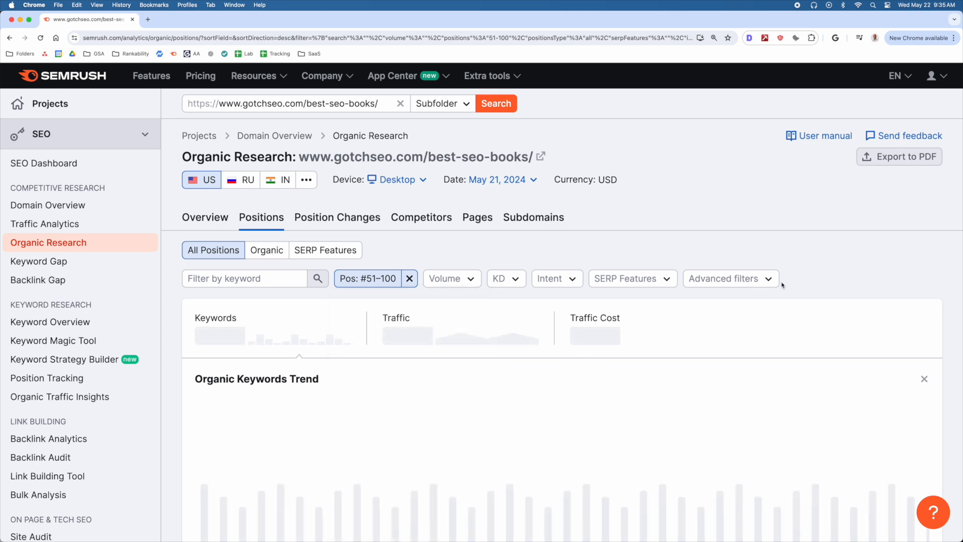
Step: Scroll the 61 ranking keywords and open the Gotch SEO Surfer SEO Review article
scroll("down", 3)
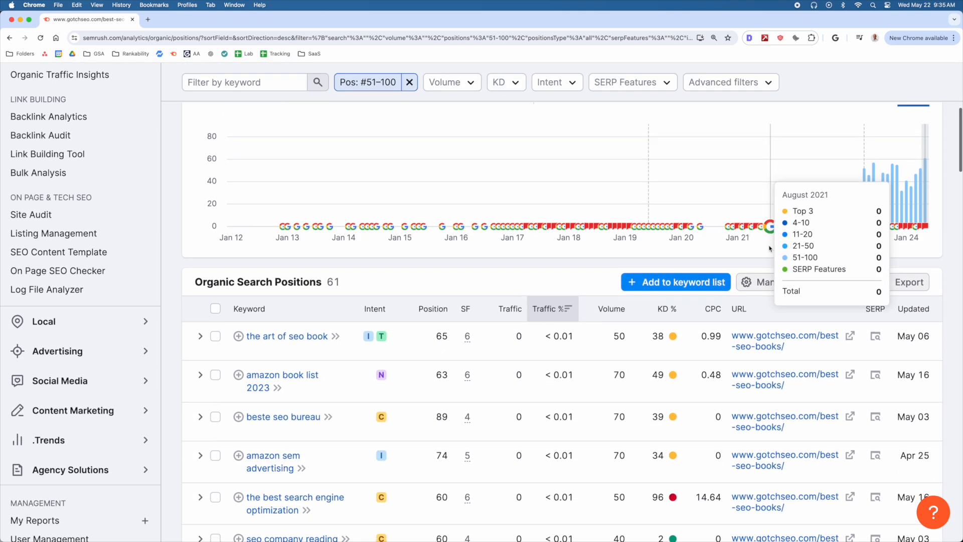
scroll("down", 3)
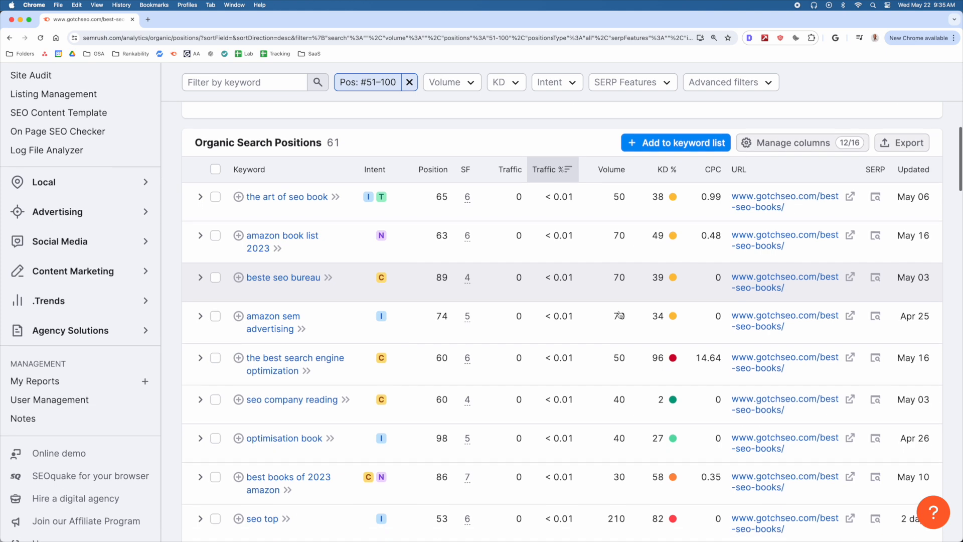
scroll("down", 3)
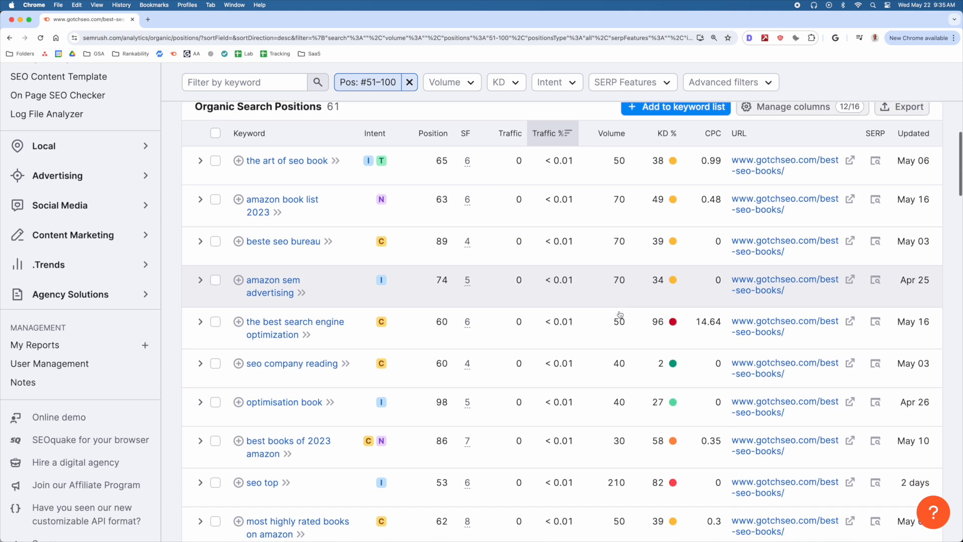
left_click(215, 150)
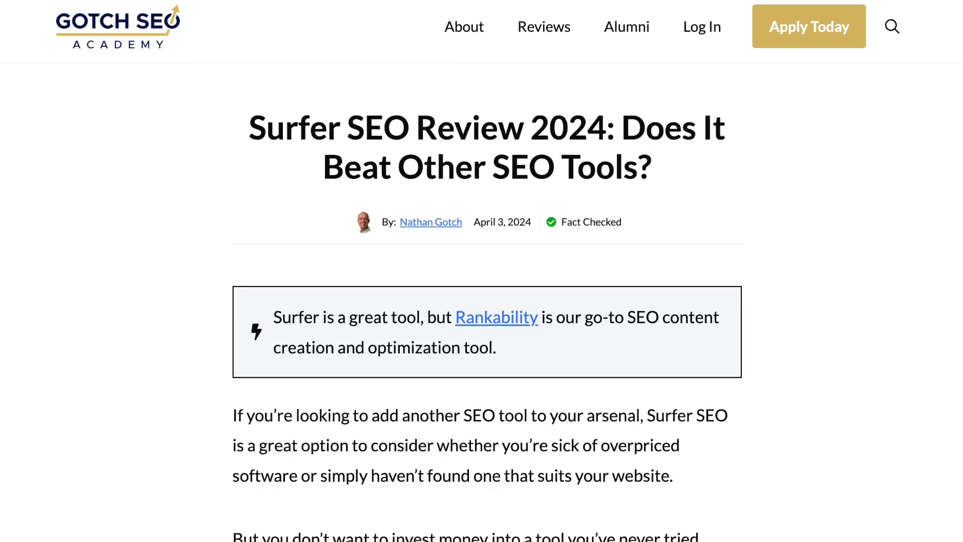
Step: Expand the 'surfer seo group buy' row to show its monthly Ranked URLs chart
scroll("down", 3)
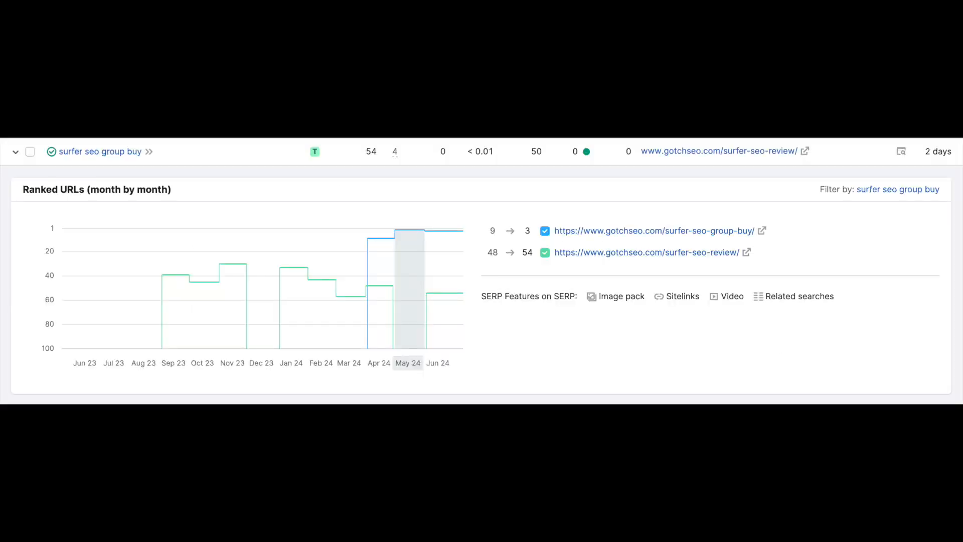
left_click(648, 230)
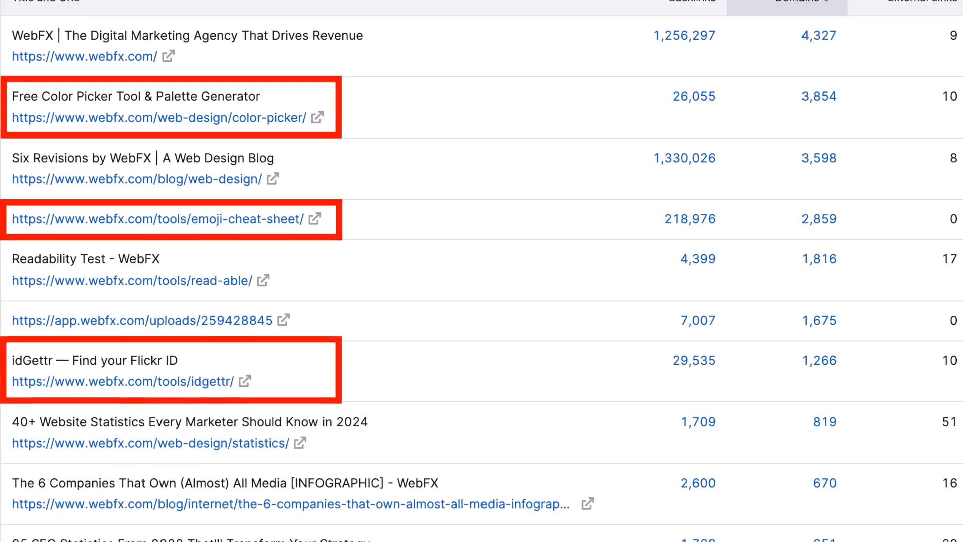
left_click(711, 20)
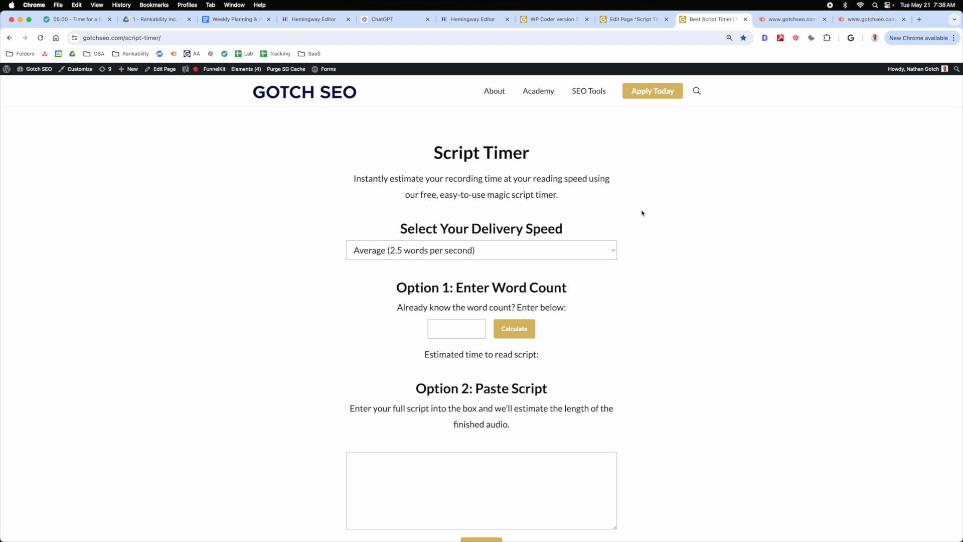
mouse_move(382, 19)
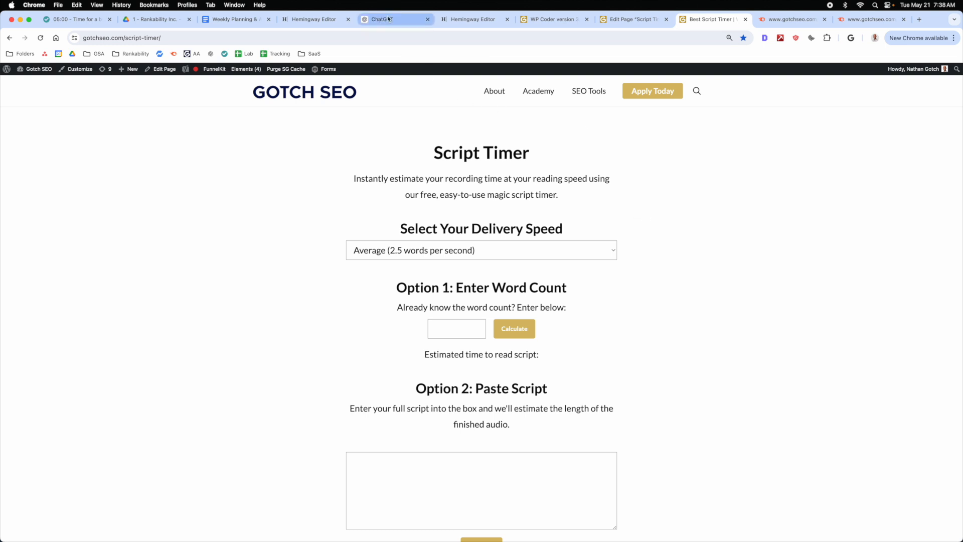
Step: Ask ChatGPT to 'Create the HTML, CSS, and Javascript for a free script timer tool'
left_click(393, 19)
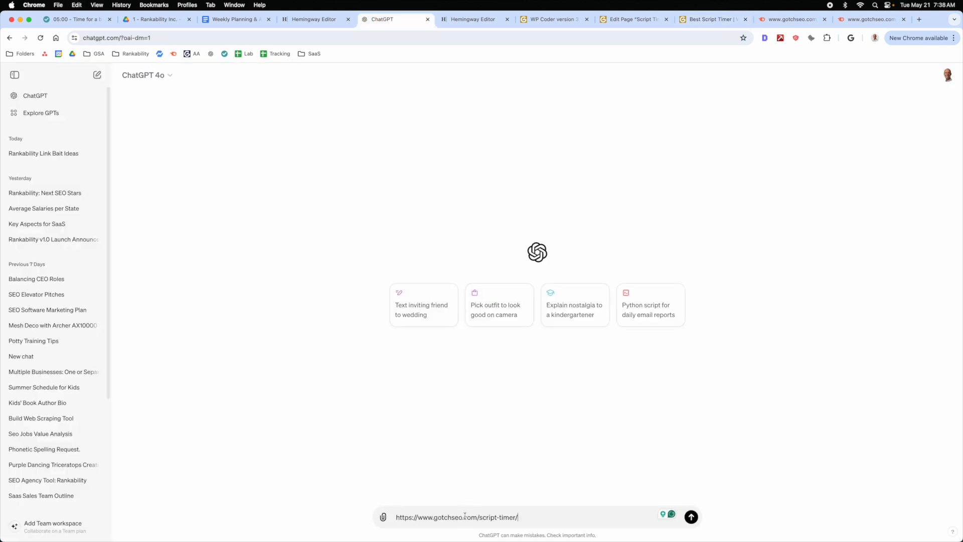
type("Create the HTML, CSS, and Javascript for a free script timer tool")
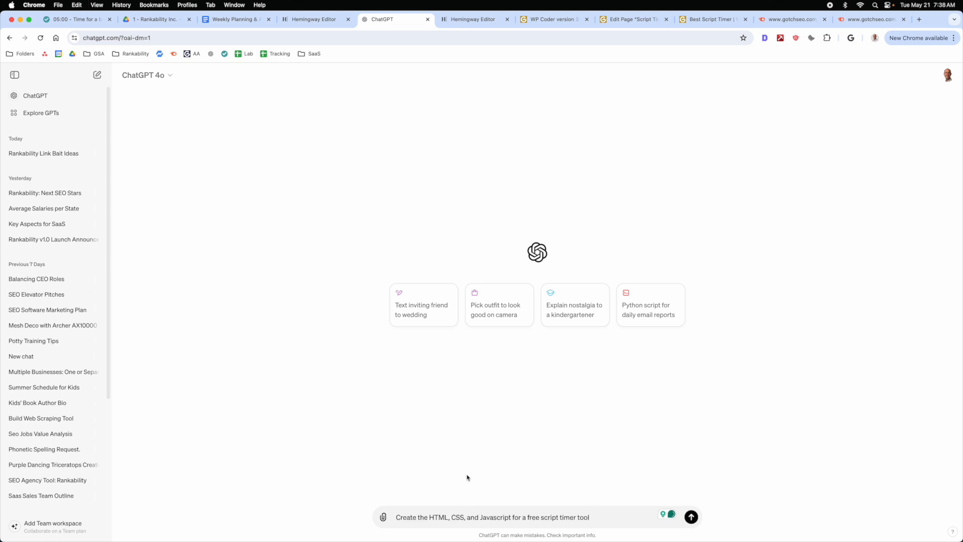
left_click(690, 516)
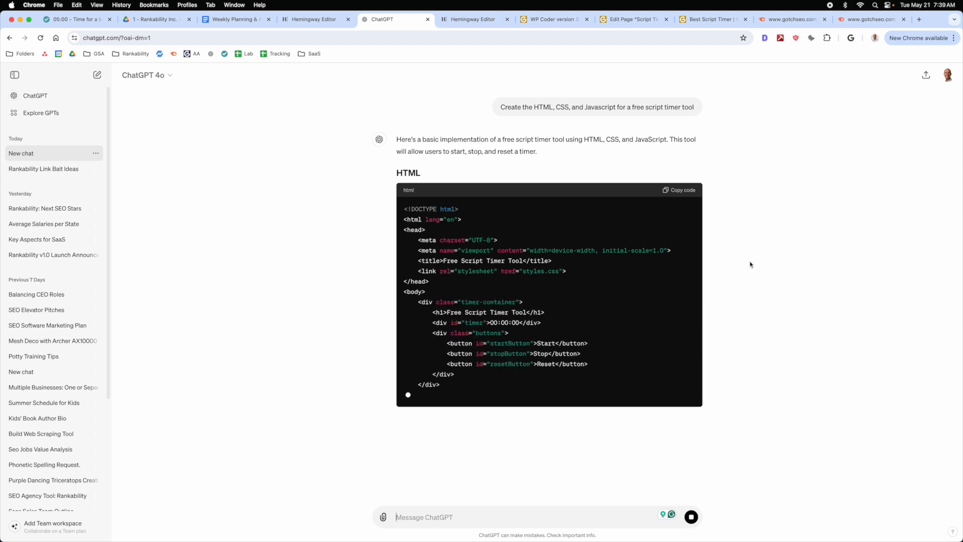
Step: Review WP Coder snippet 3's HTML and JS tabs and the page holding its shortcode
left_click(553, 19)
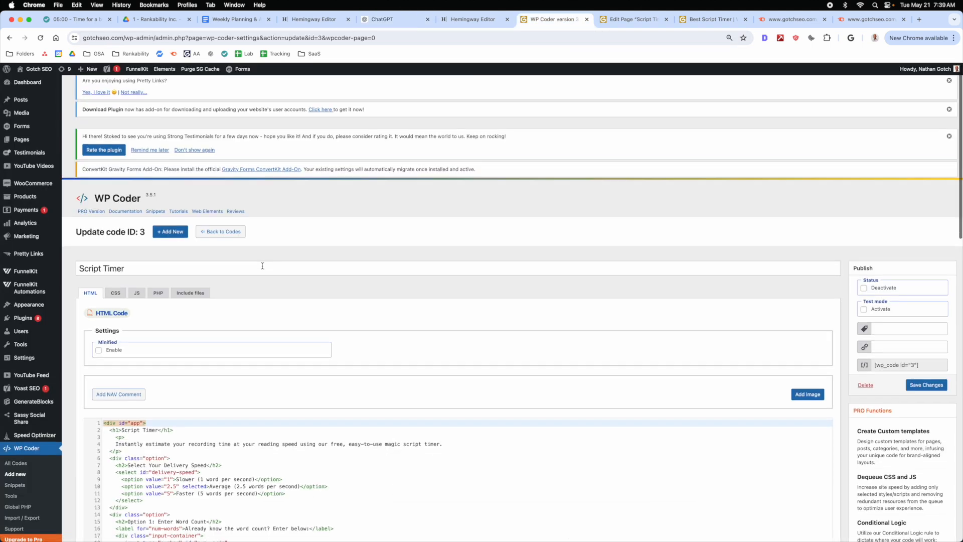
scroll("up", 3)
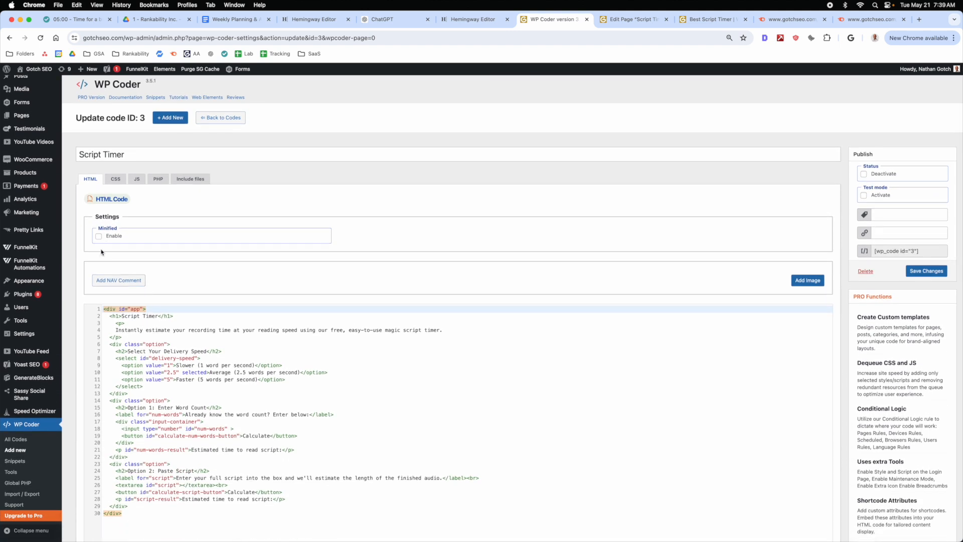
left_click(136, 178)
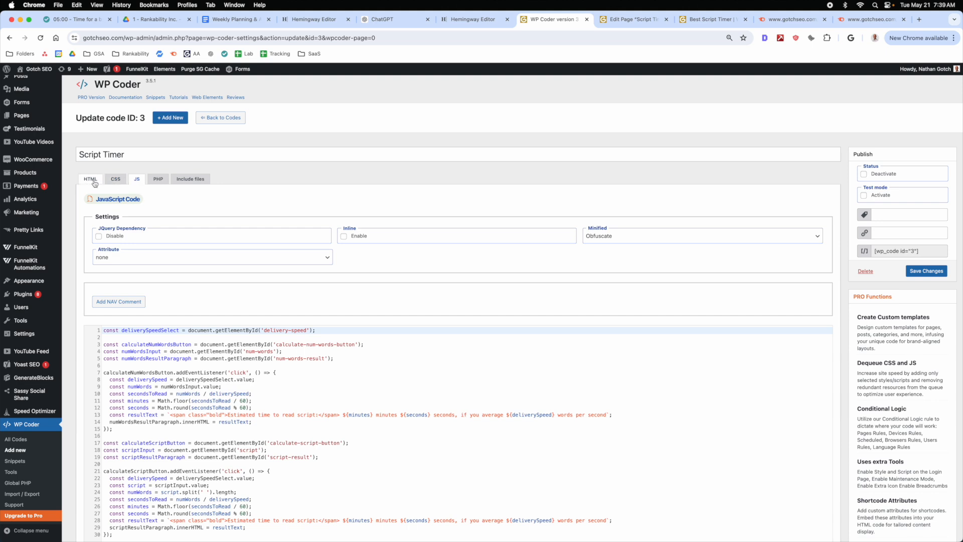
left_click(89, 178)
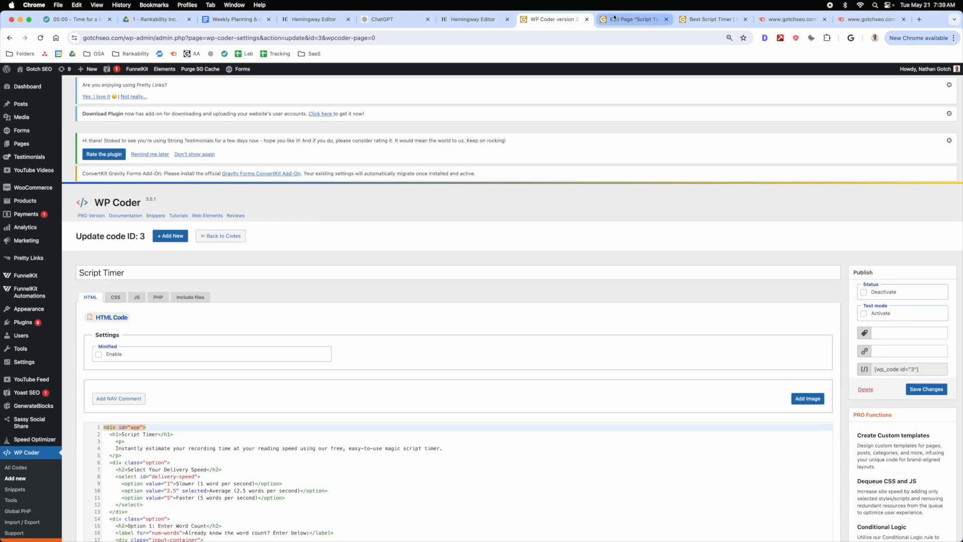
left_click(633, 19)
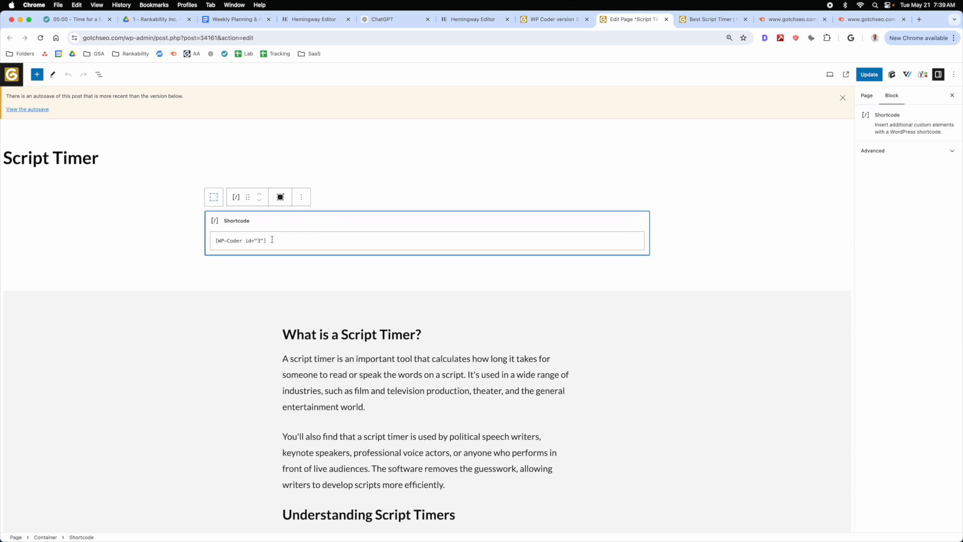
mouse_move(591, 233)
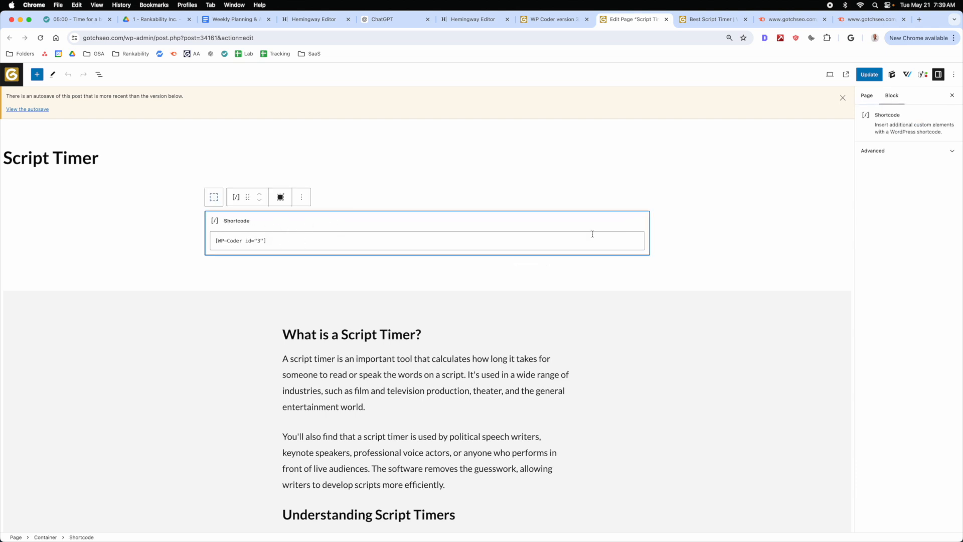
mouse_move(581, 84)
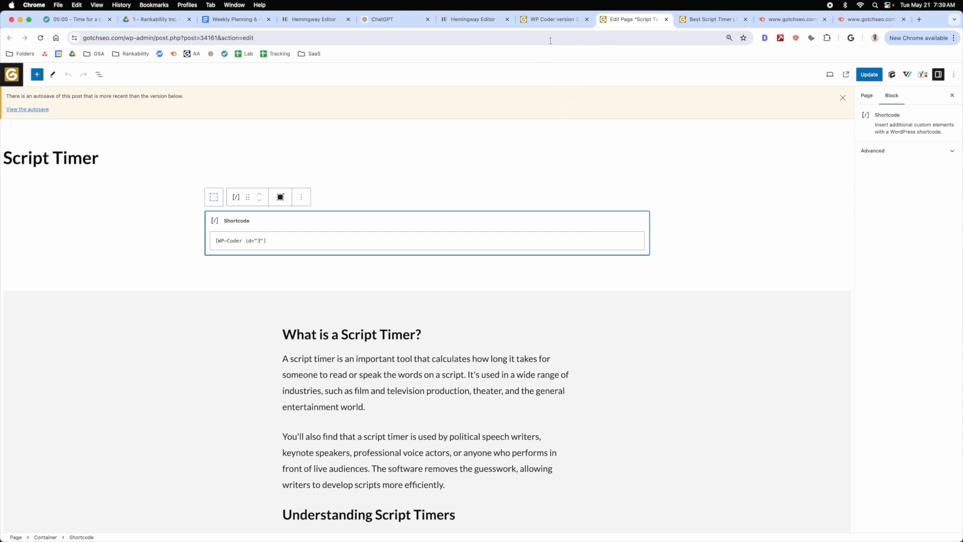
left_click(394, 19)
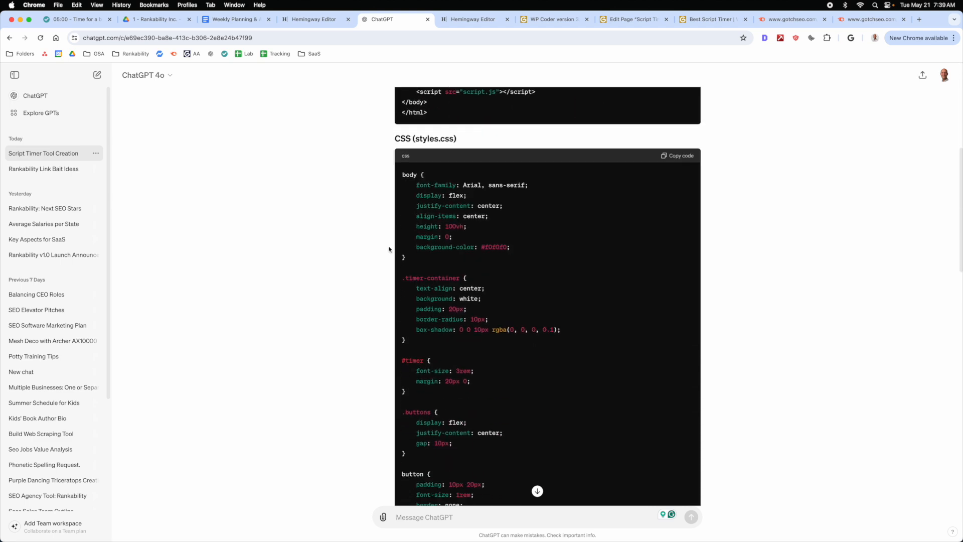
scroll("down", 3)
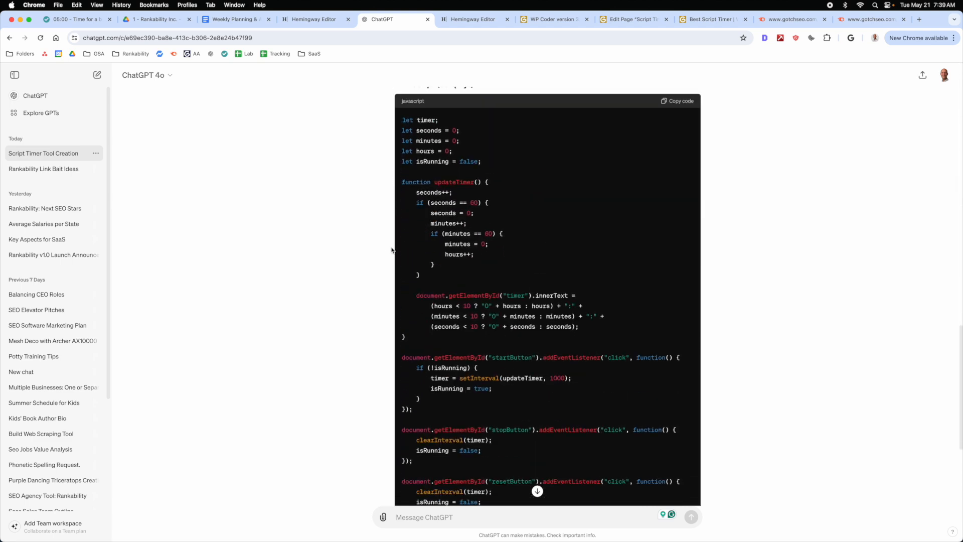
scroll("down", 3)
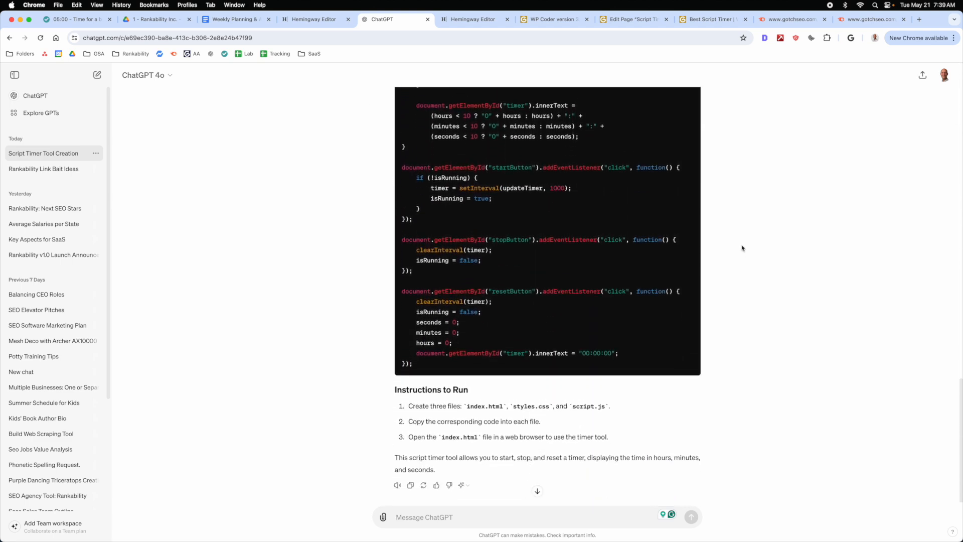
scroll("up", 3)
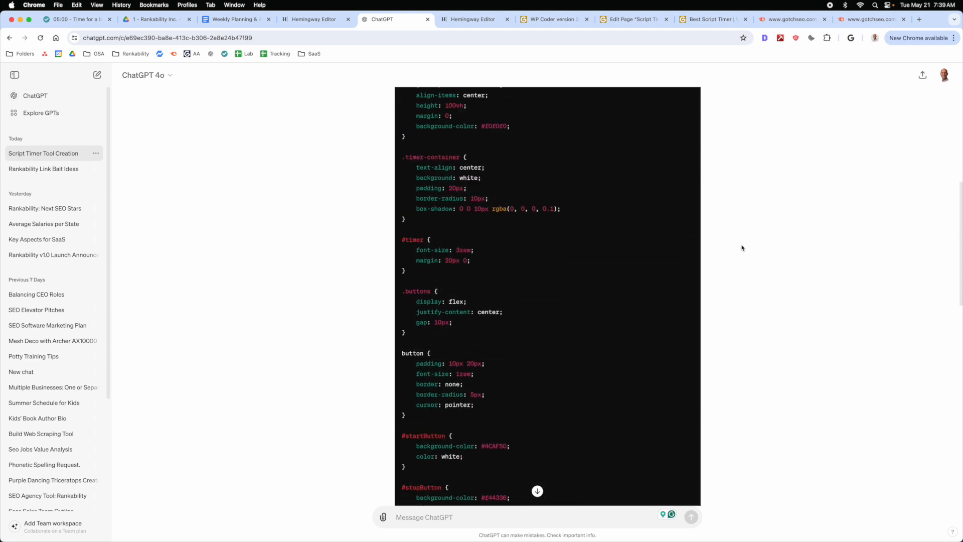
Step: Calculate the live Script Timer for 2000 words, giving 13 minutes 20 seconds
left_click(708, 19)
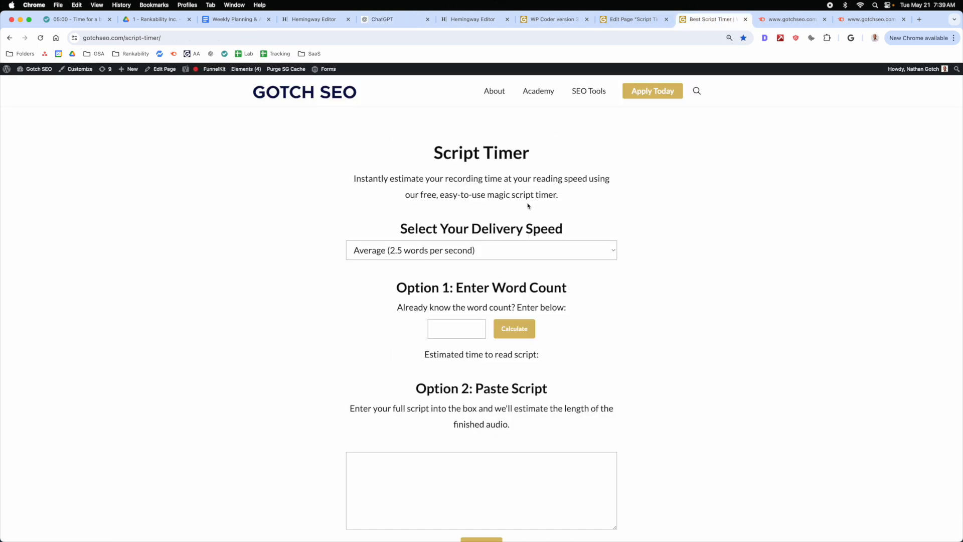
scroll("down", 3)
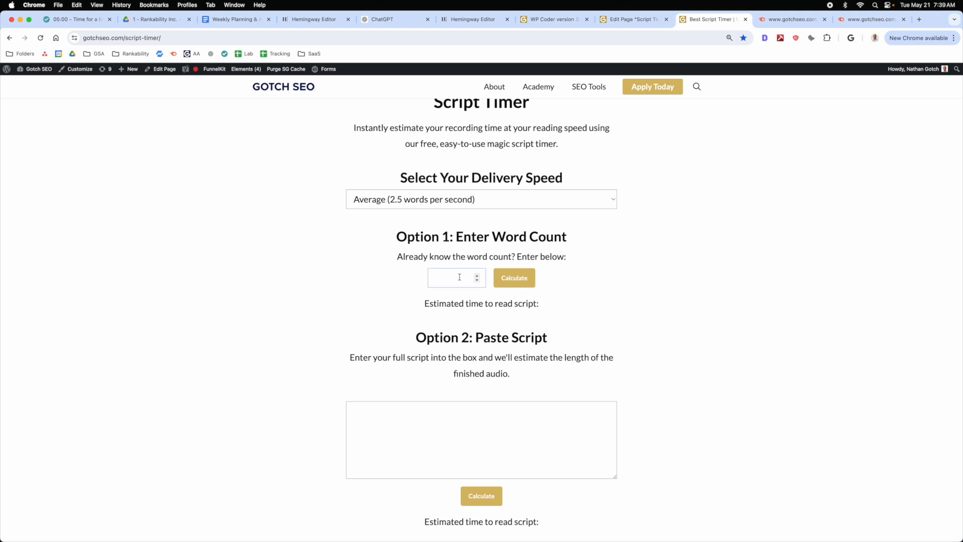
type("2000")
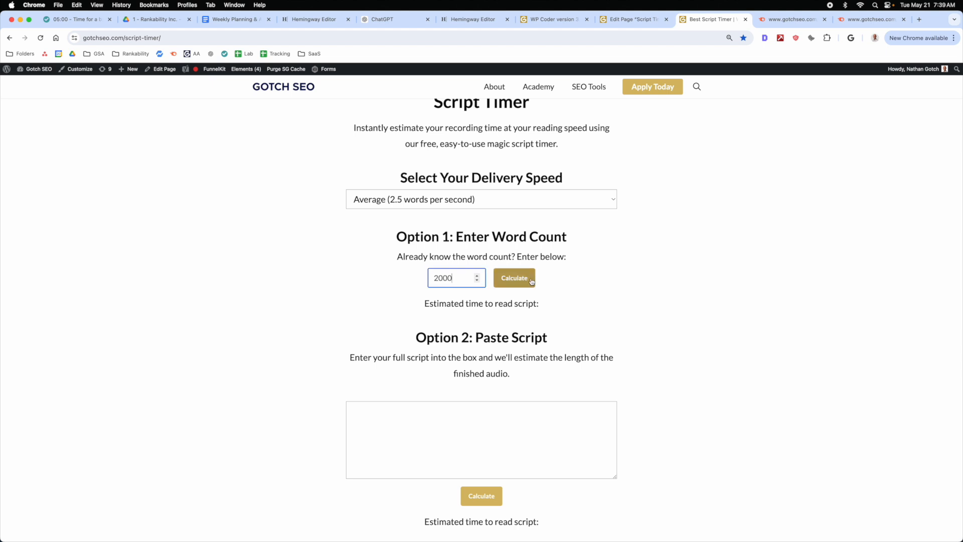
left_click(514, 277)
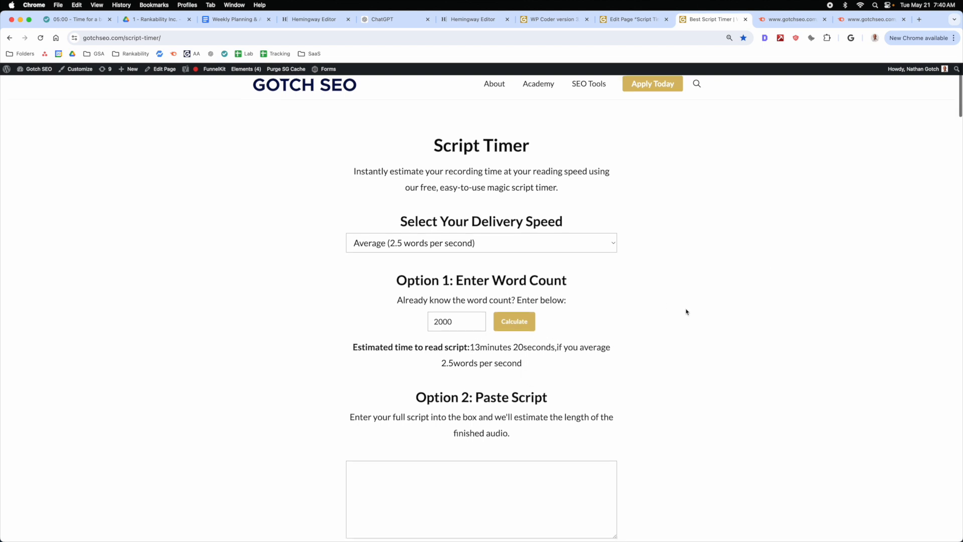
Step: Type sample text into the tool's paste-script box to test it
scroll("down", 3)
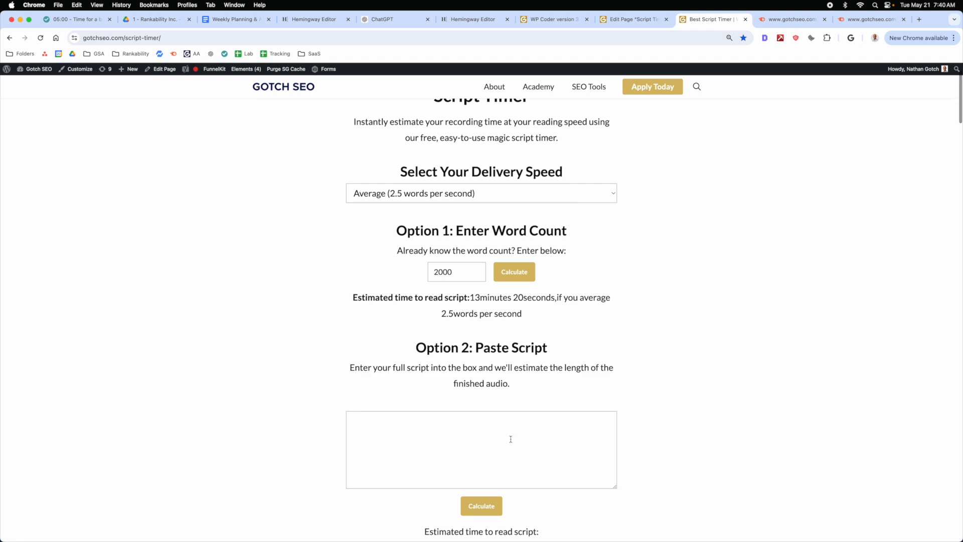
type("uasdiasdoaskdoa")
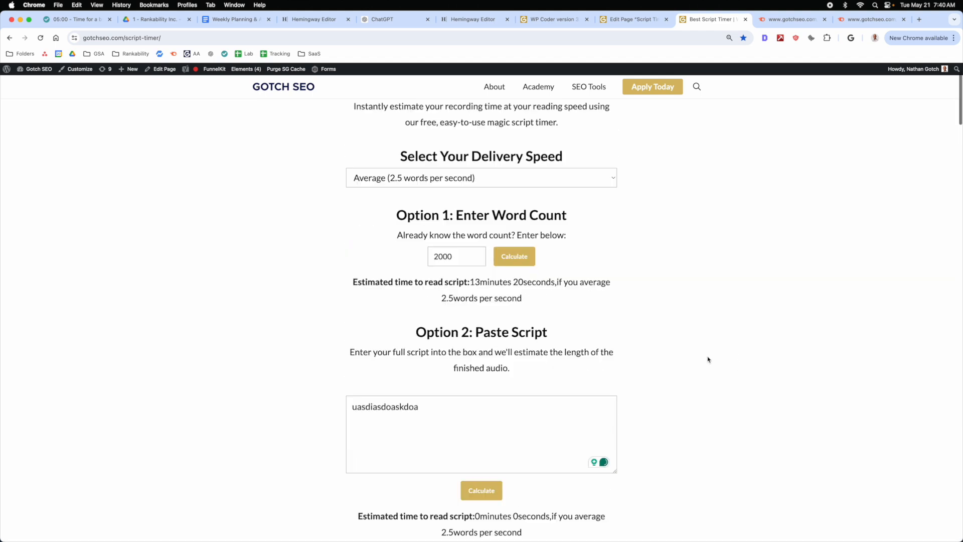
scroll("up", 3)
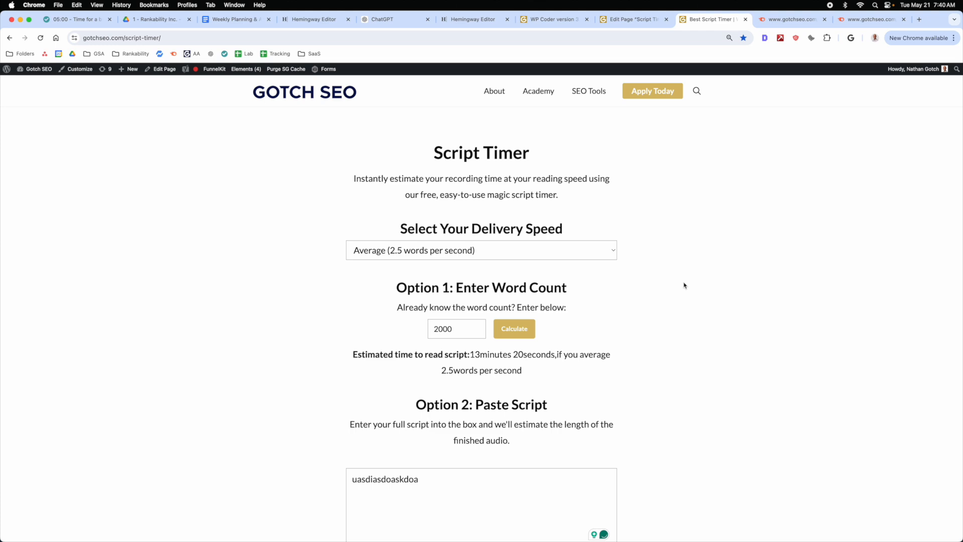
left_click(792, 19)
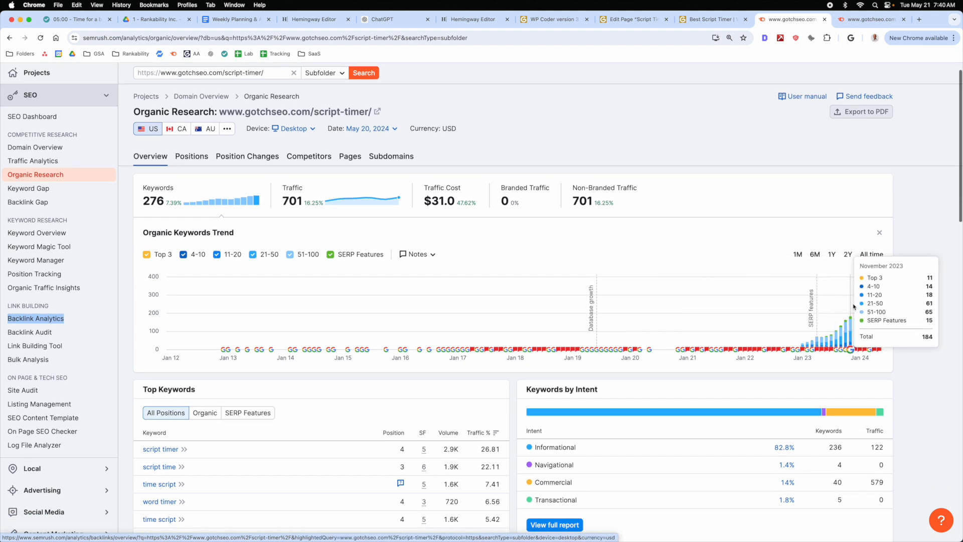
mouse_move(750, 217)
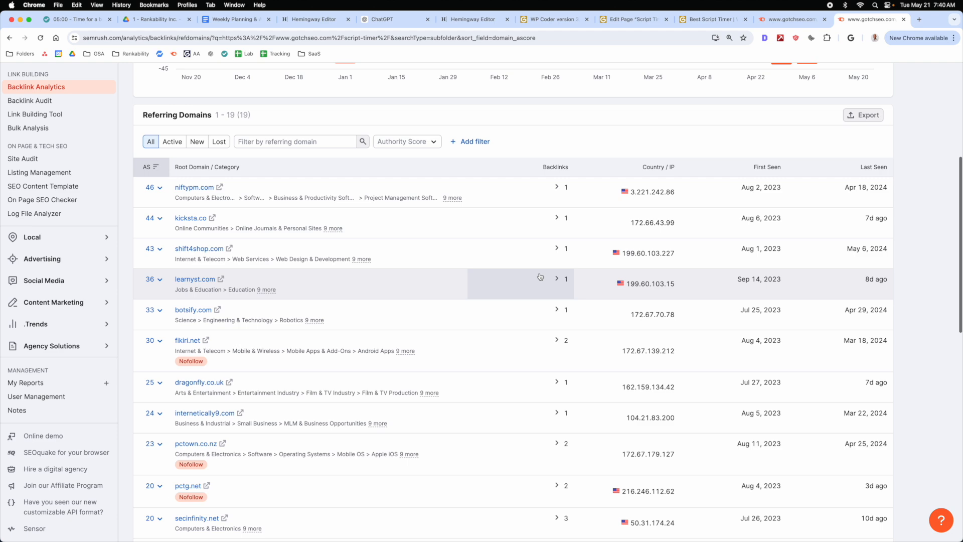
Step: Scroll the script timer page's 19 referring domains, led by niftypm.com and kicksta.co
scroll("up", 3)
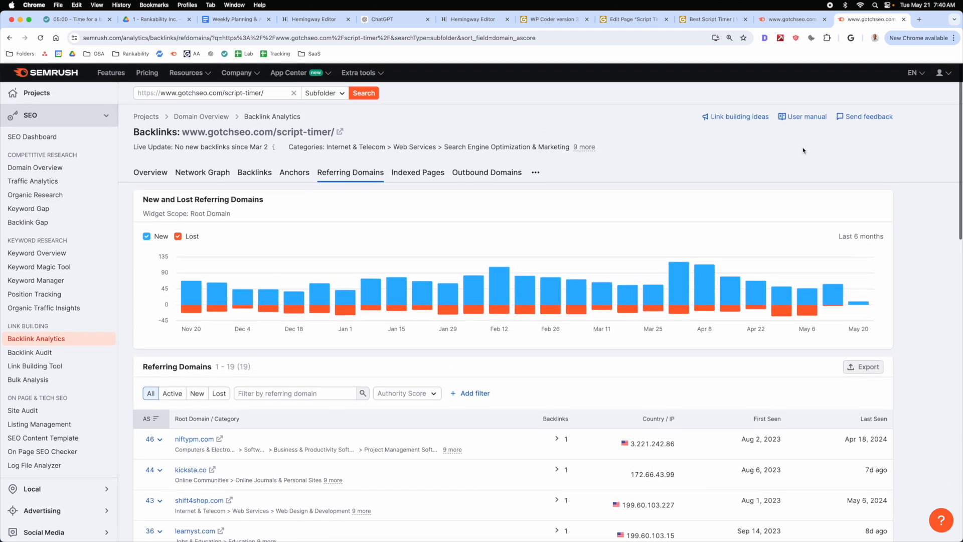
mouse_move(676, 192)
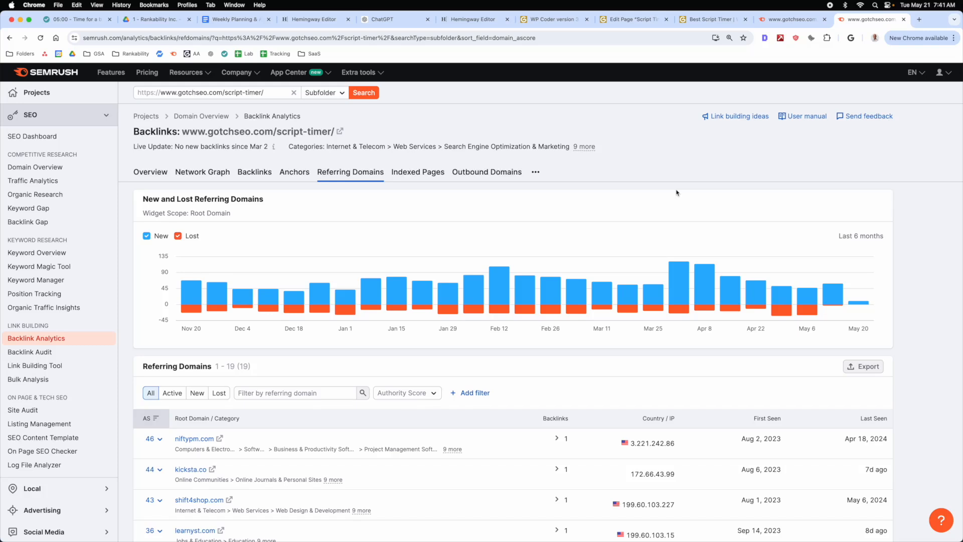
mouse_move(703, 156)
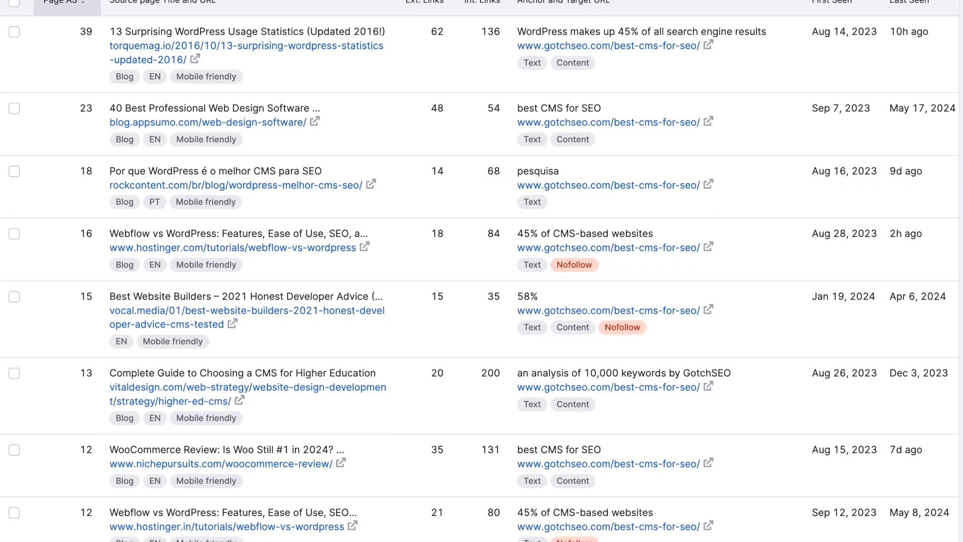
Step: Scroll the best-cms-for-seo backlinks from sources like torquemag.io and blog.appsumo.com
scroll("down", 3)
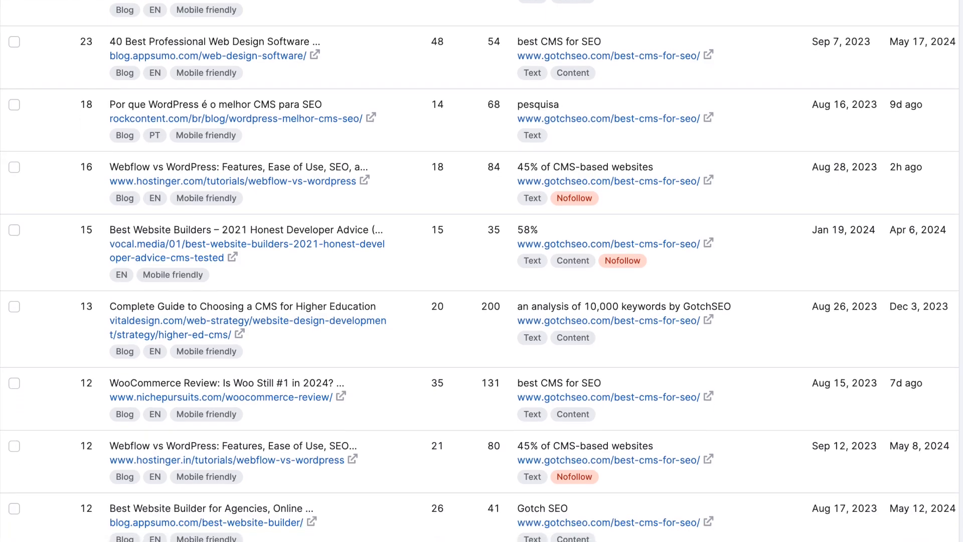